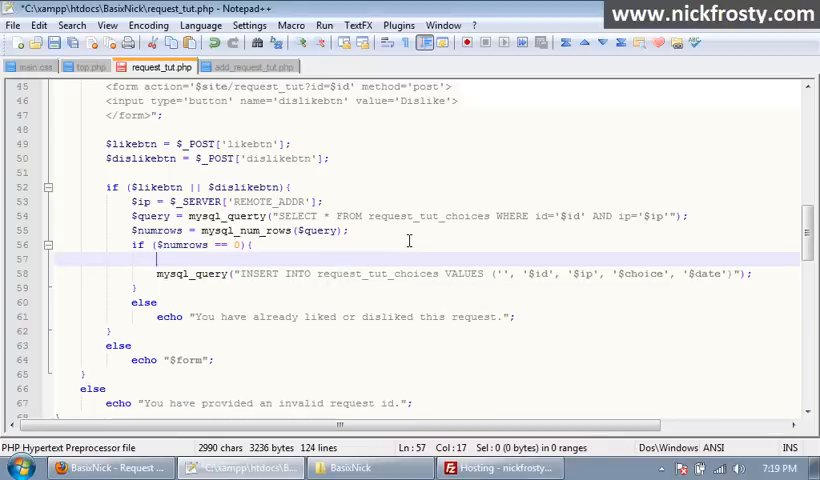
Store today's date in $date using date("F d, Y") above the insert query
{"action": "type", "text": "$date ="}
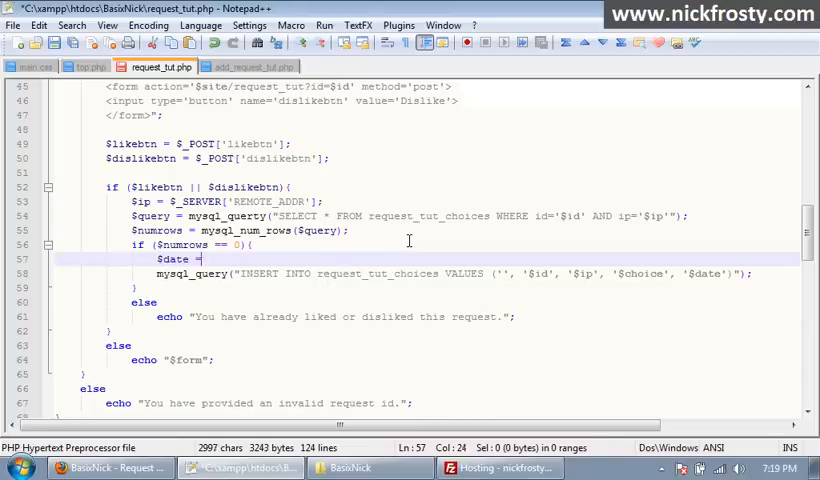
{"action": "type", "text": "da"}
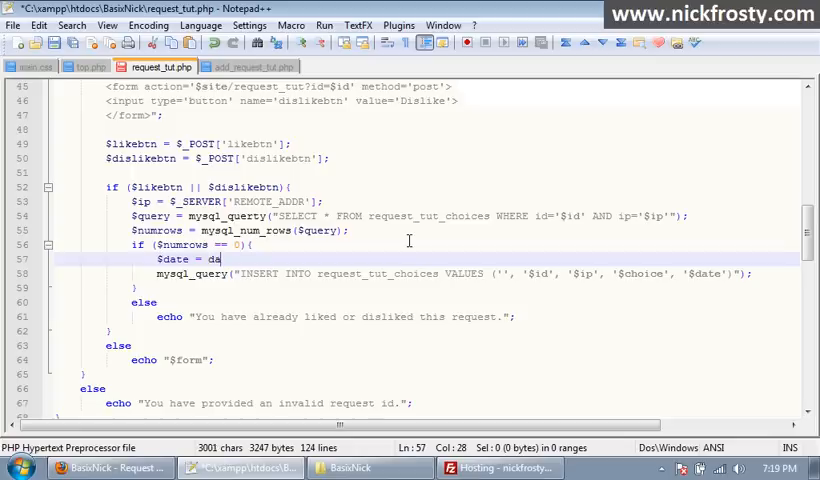
{"action": "type", "text": "te();"}
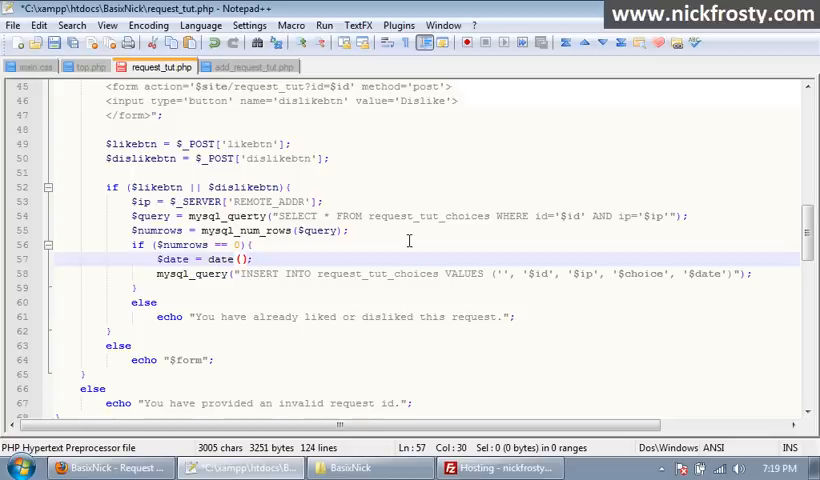
{"action": "type", "text": "\"\""}
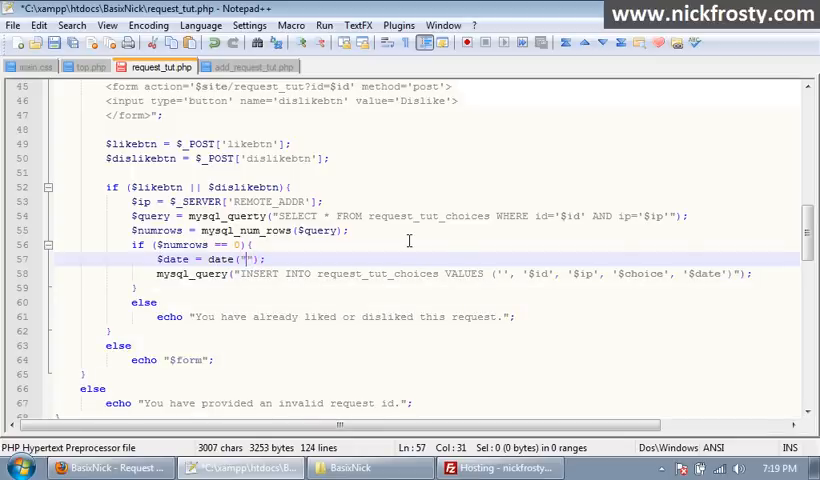
{"action": "type", "text": "F"}
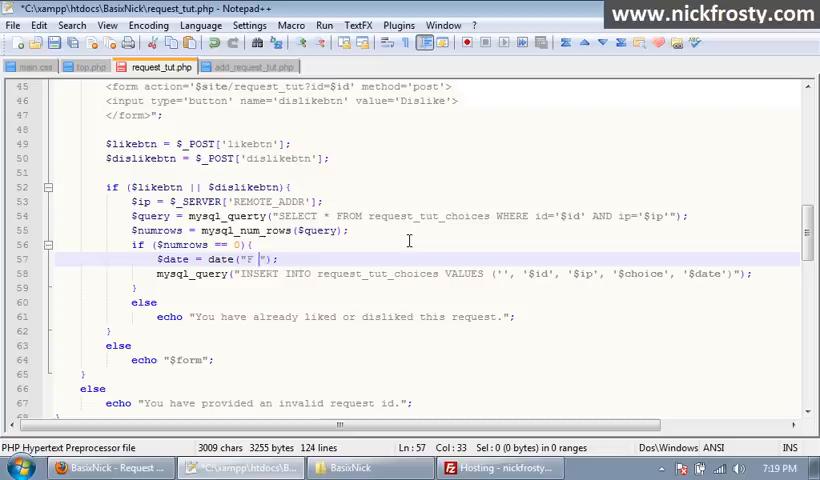
{"action": "type", "text": "d, Y"}
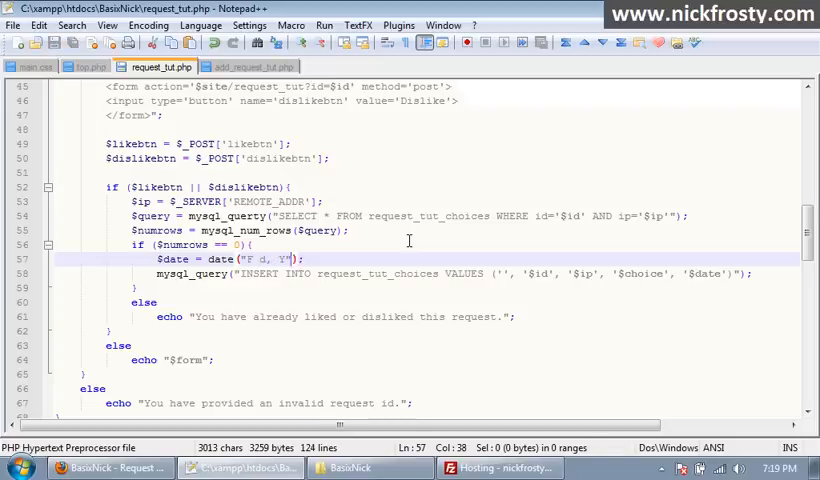
{"action": "key", "text": "Enter"}
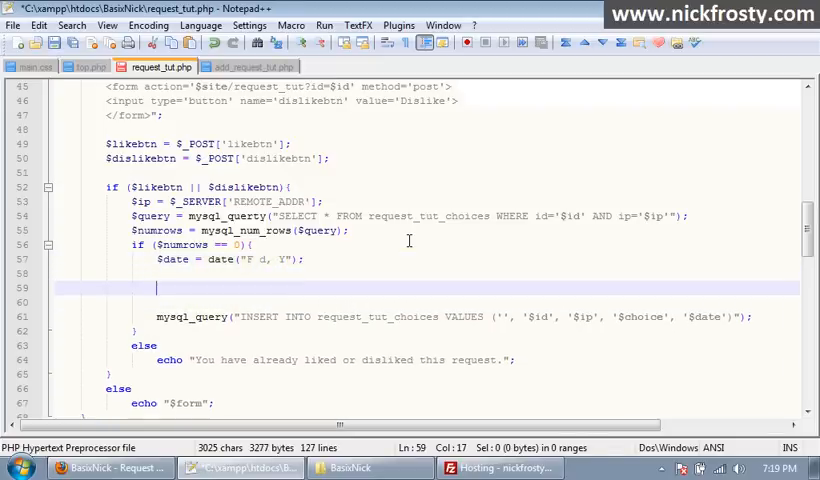
Add an if/else-if/else block setting $choice to "like", "dislike" or "invalid" from the pressed button
{"action": "type", "text": "if ()"}
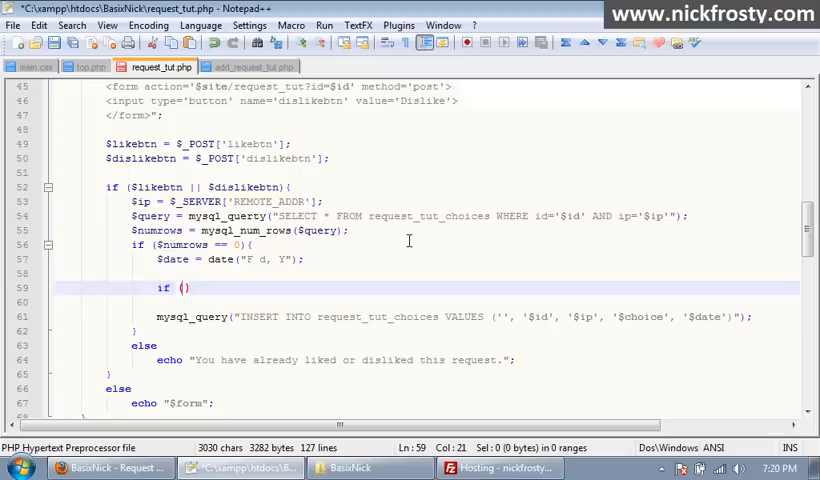
{"action": "type", "text": "$likebtn"}
{"action": "type", "text": "$choice = \""}
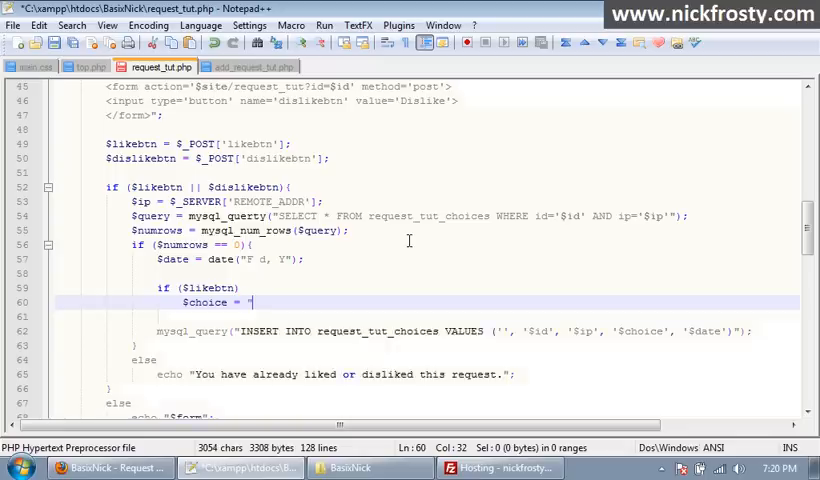
{"action": "type", "text": "like\";"}
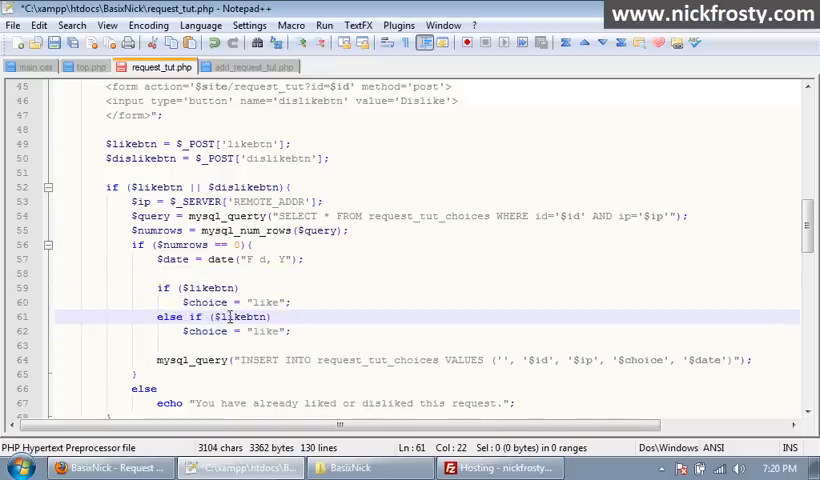
{"action": "double_click", "coordinate": [236, 316]}
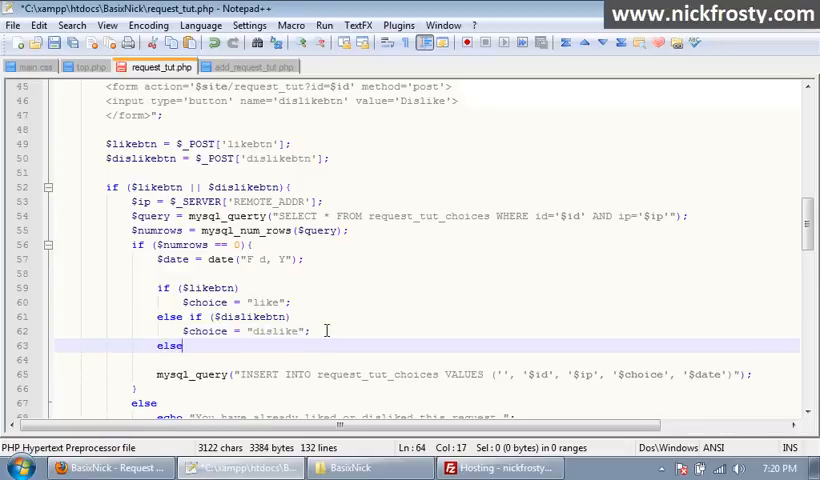
{"action": "type", "text": "$ch"}
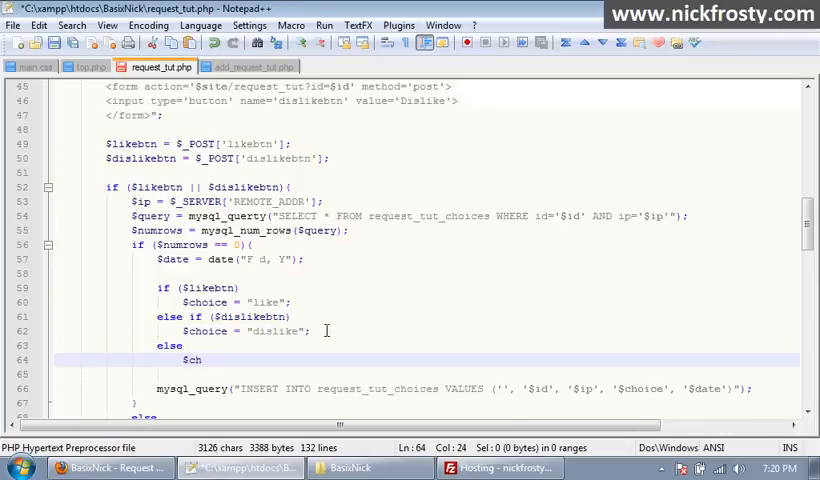
{"action": "type", "text": "oice = \""}
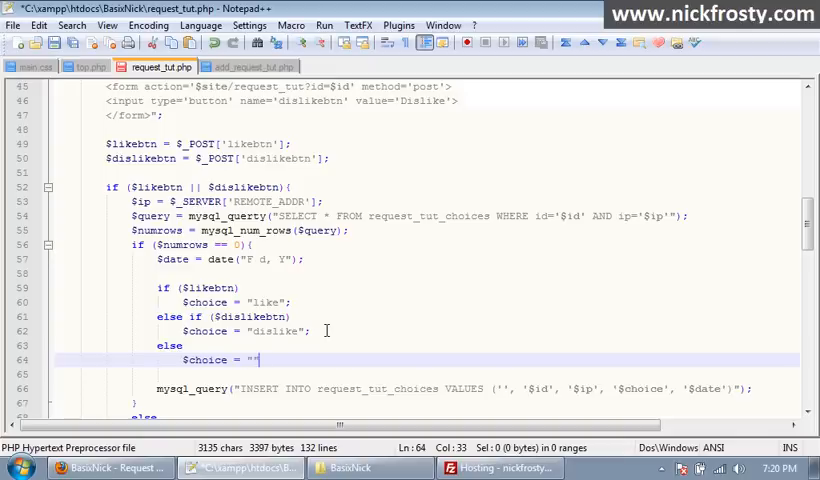
{"action": "type", "text": "invalid"}
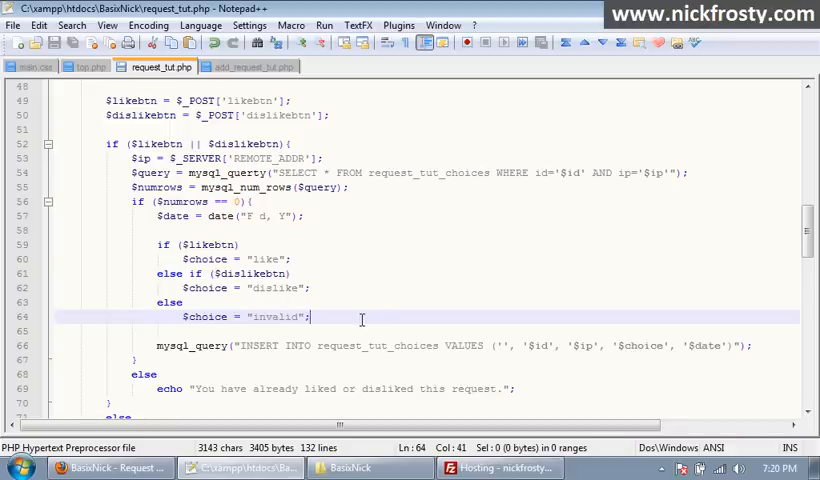
{"action": "left_click", "coordinate": [760, 344]}
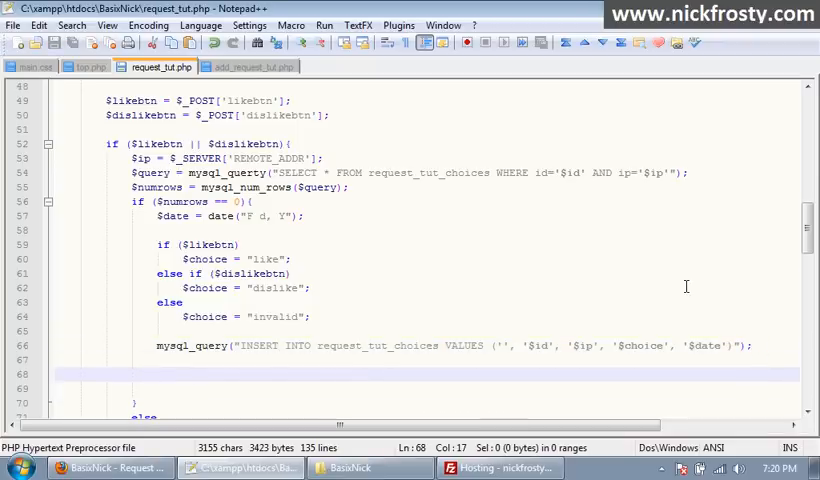
Start a new table request_tut_choices with id and request_id BIGINT columns
{"action": "double_click", "coordinate": [376, 344]}
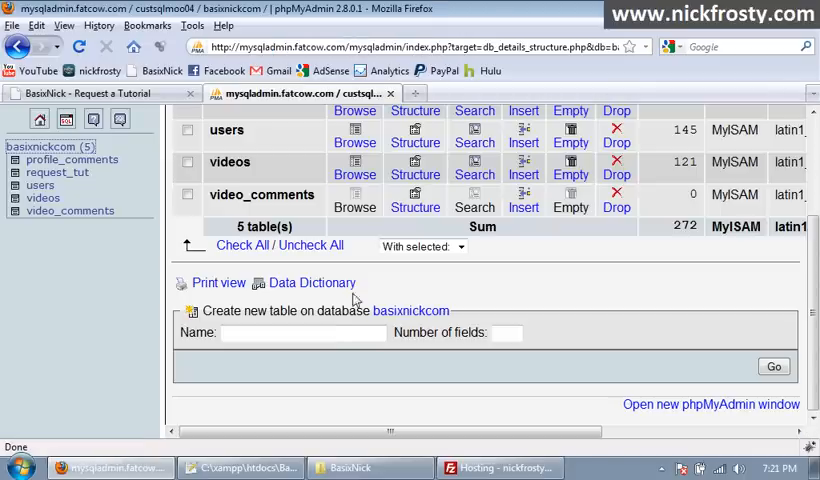
{"action": "type", "text": "request_tut_choices"}
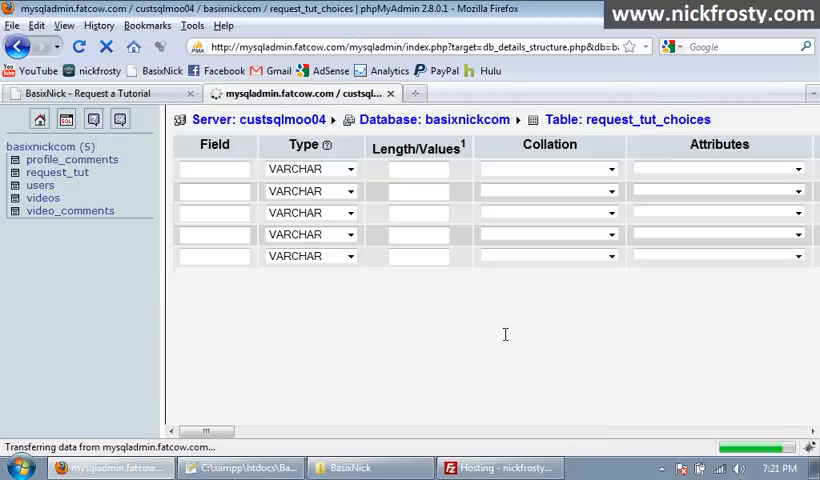
{"action": "type", "text": "id"}
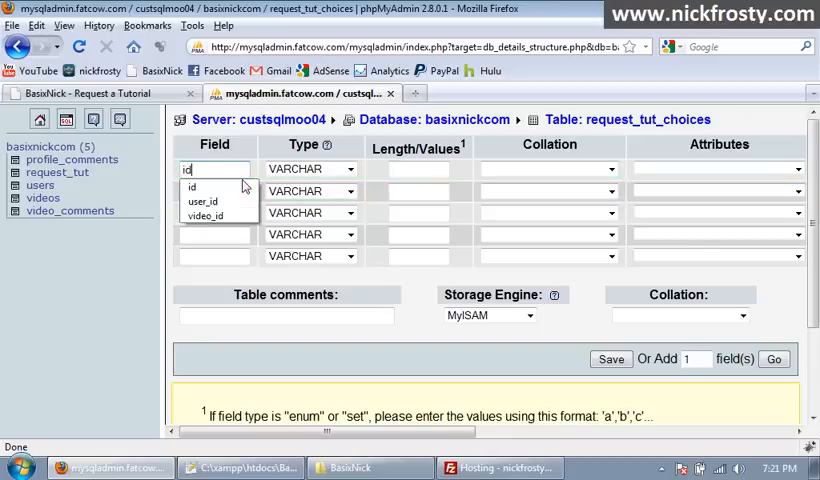
{"action": "left_click", "coordinate": [192, 188]}
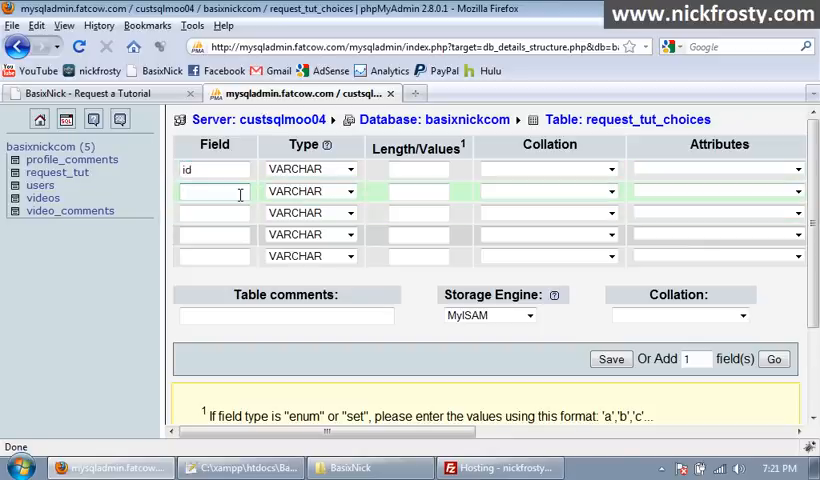
{"action": "type", "text": "request_id"}
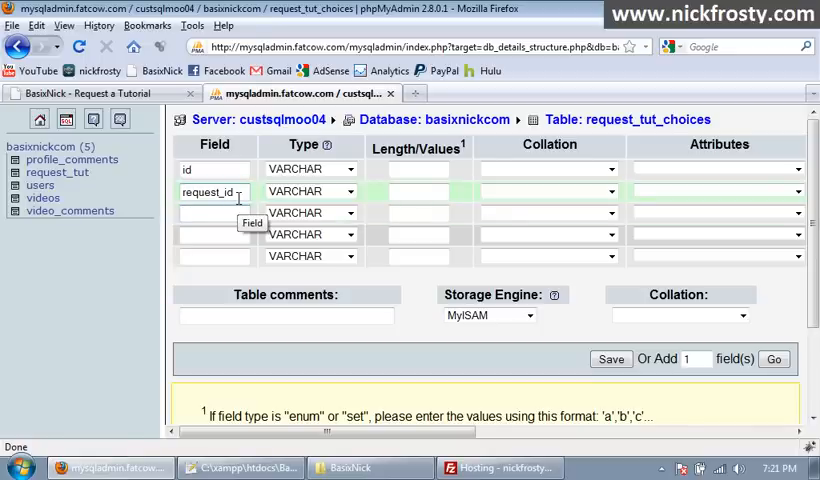
Add ip VARCHAR(30), choice VARCHAR(10) and date VARCHAR(50) columns and save the table
{"action": "type", "text": "ip"}
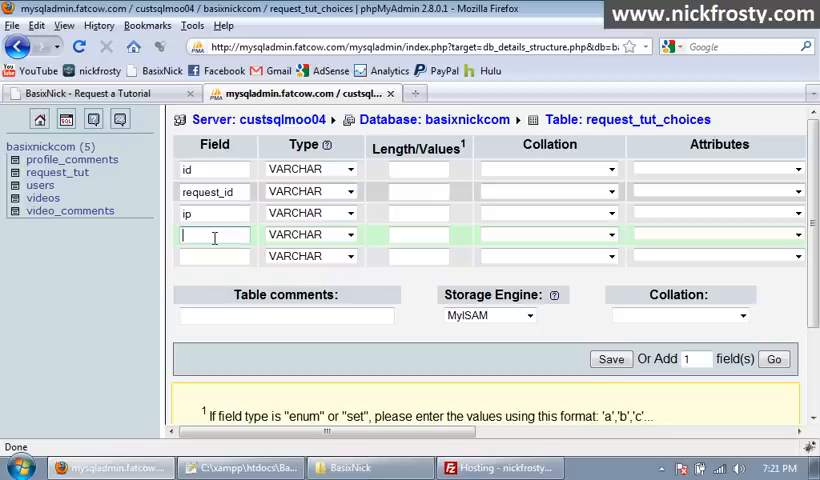
{"action": "type", "text": "choice"}
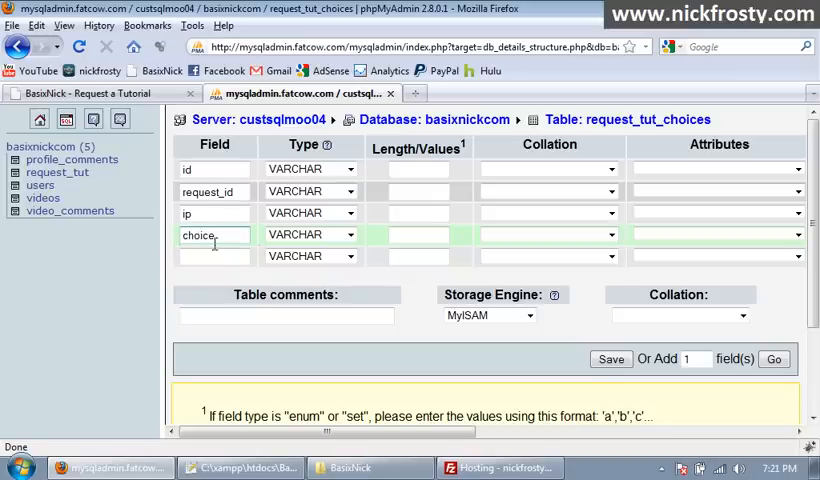
{"action": "type", "text": "date"}
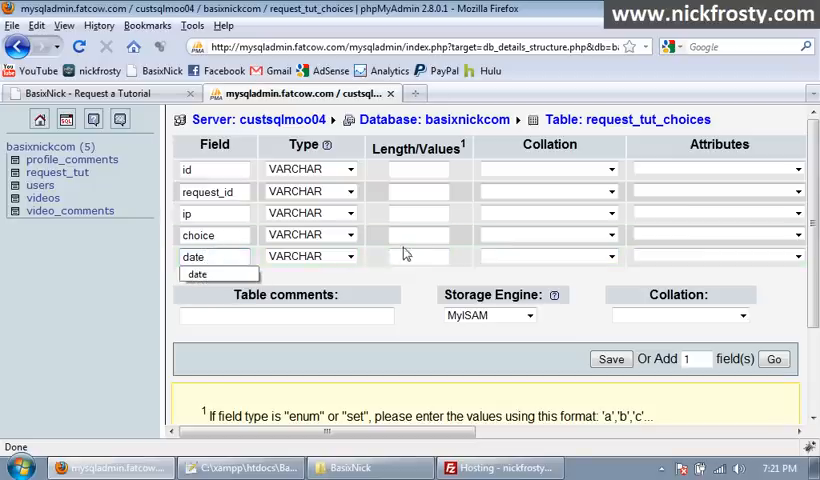
{"action": "type", "text": "50"}
{"action": "left_click", "coordinate": [418, 234]}
{"action": "type", "text": "10"}
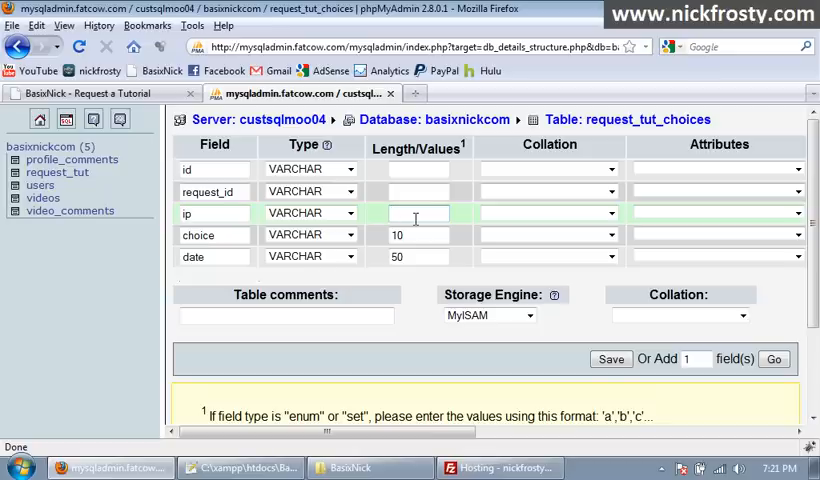
{"action": "left_click", "coordinate": [350, 192]}
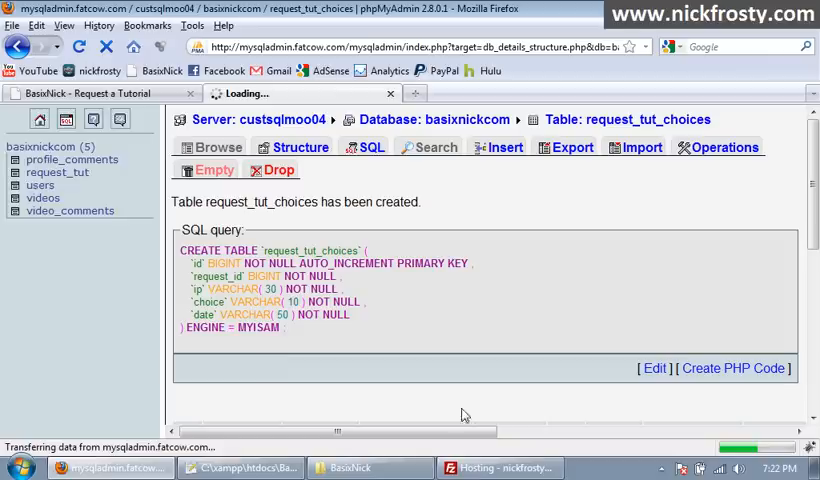
Check the request_tut_choices structure's five columns, then return to request_tut.php in Notepad++
{"action": "left_click", "coordinate": [296, 148]}
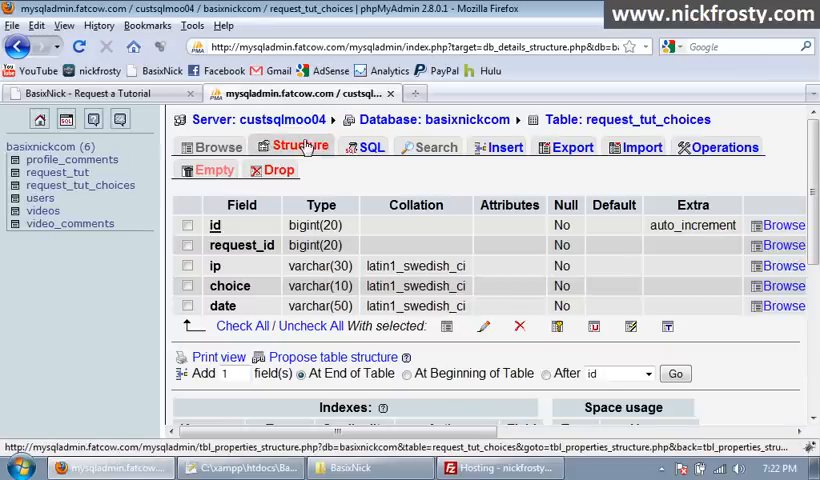
{"action": "left_click", "coordinate": [300, 144]}
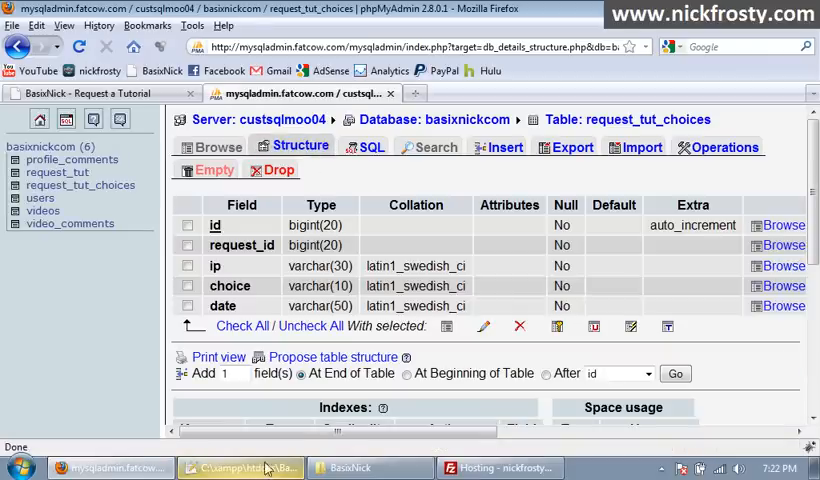
{"action": "left_click", "coordinate": [238, 468]}
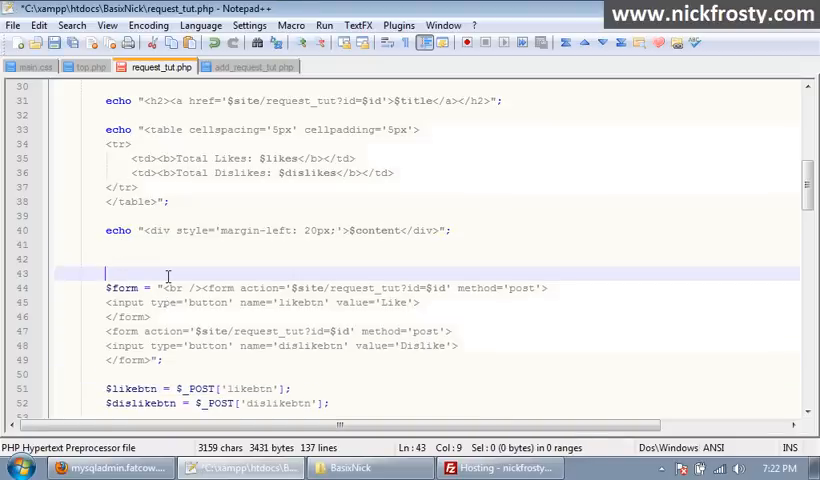
Wrap the vote in an $ip vs $user_ip check with an else echoing "You may not like or dislike your own request."
{"action": "scroll", "scroll_direction": "down", "scroll_amount": 3}
{"action": "type", "text": "if ("}
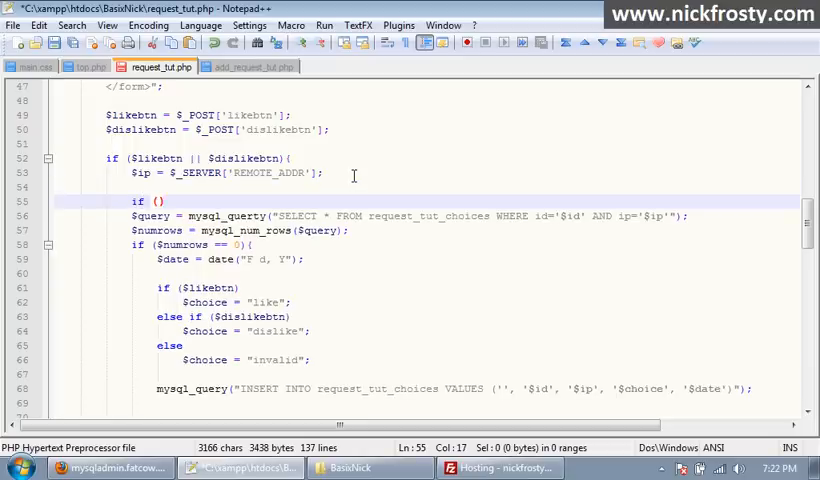
{"action": "type", "text": "$ip ="}
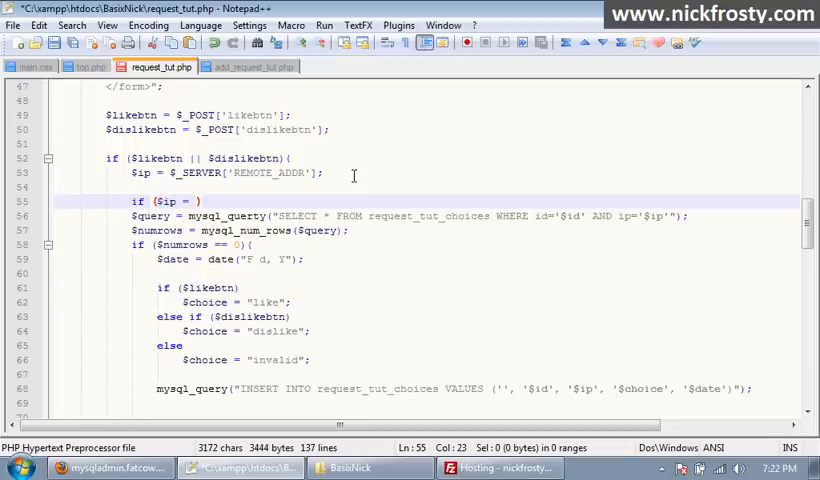
{"action": "type", "text": "== $use"}
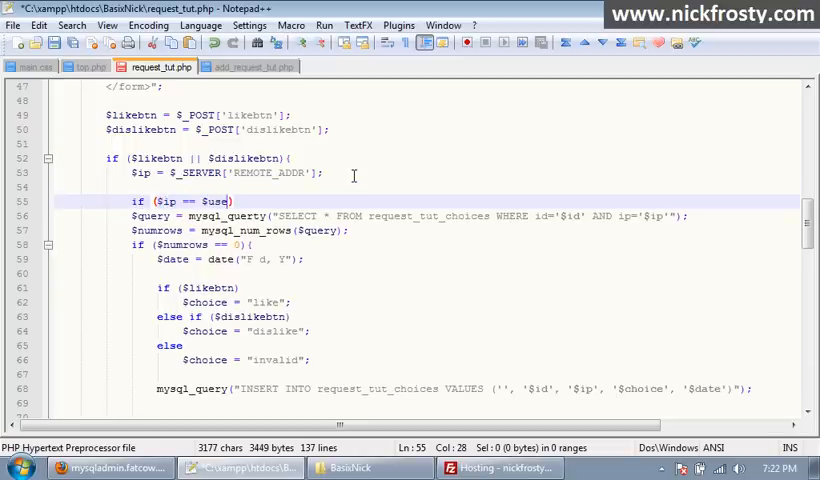
{"action": "type", "text": "r_ip"}
{"action": "type", "text": "echo \"You may not \";"}
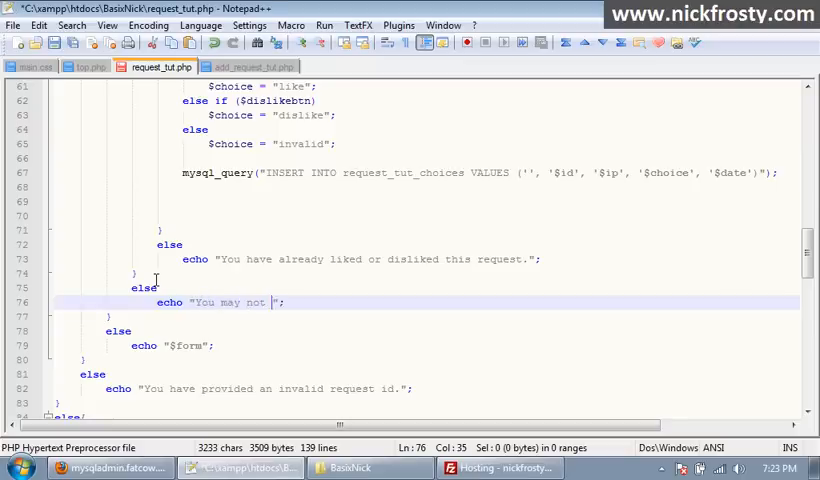
{"action": "type", "text": "like or dislike your"}
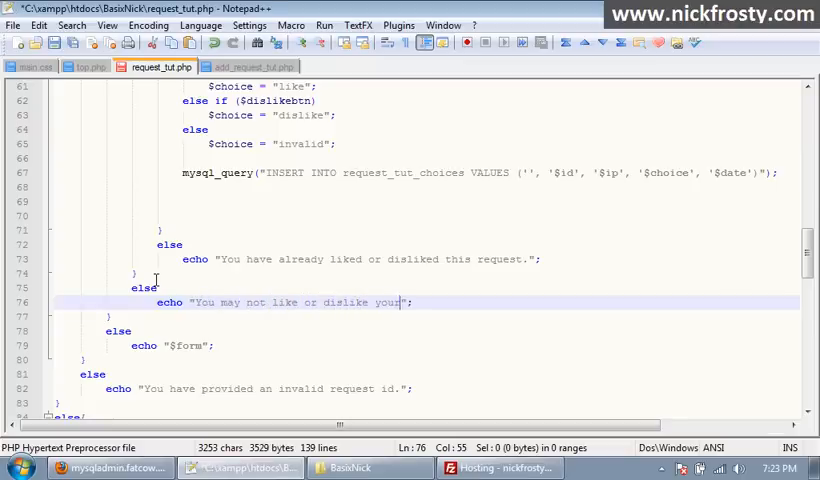
{"action": "type", "text": "own request."}
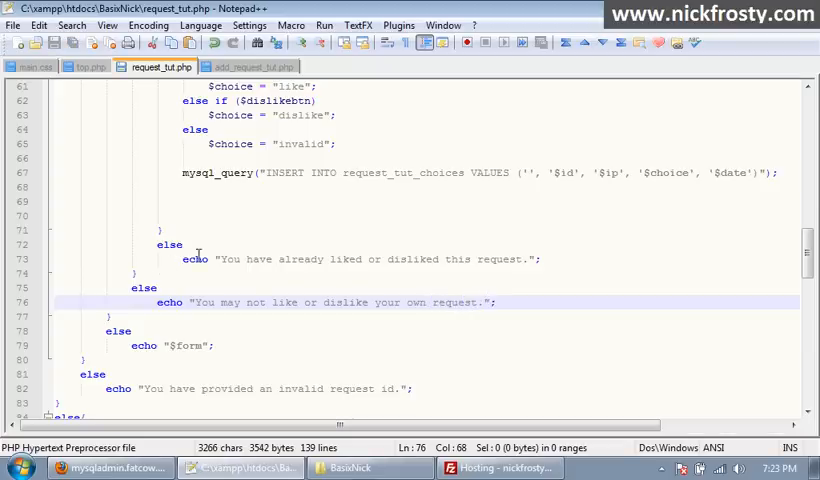
{"action": "mouse_move", "coordinate": [336, 272]}
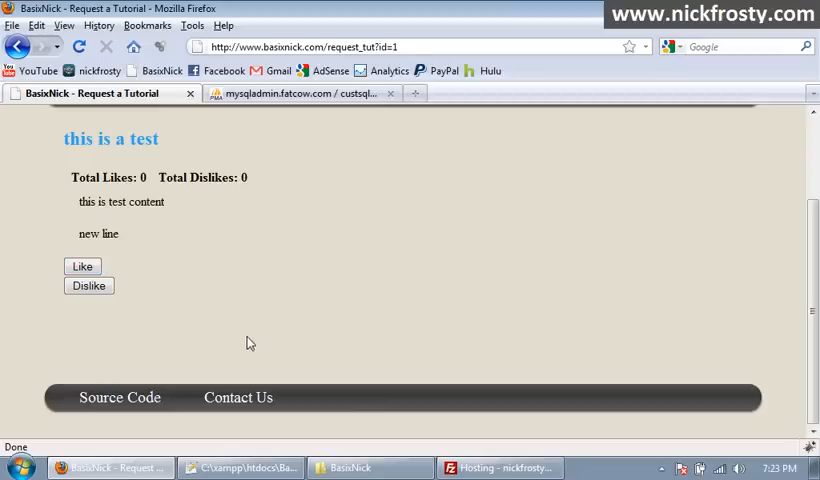
{"action": "mouse_move", "coordinate": [96, 336]}
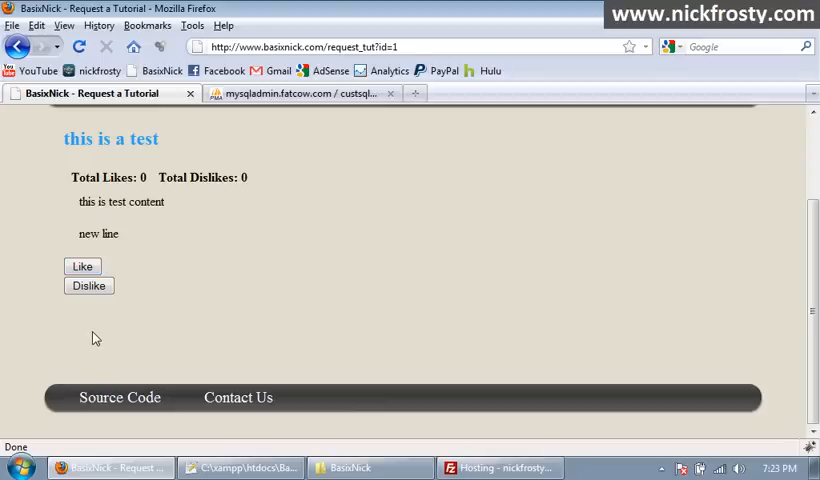
{"action": "left_click", "coordinate": [88, 284]}
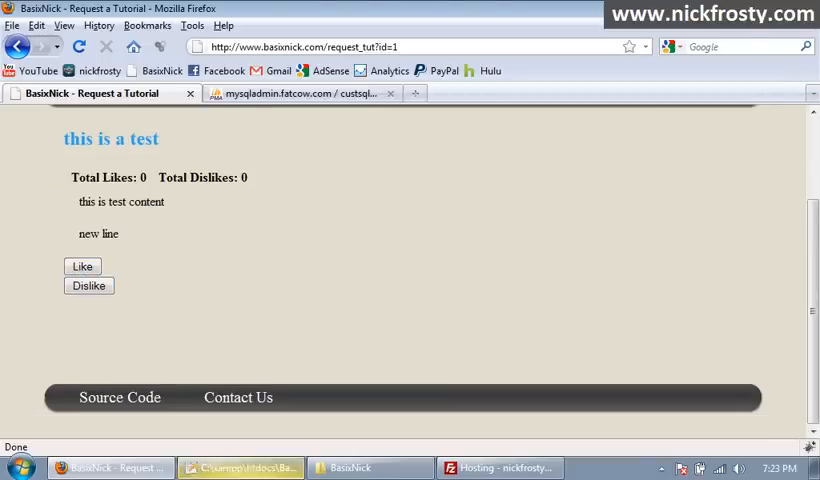
{"action": "left_click", "coordinate": [352, 468]}
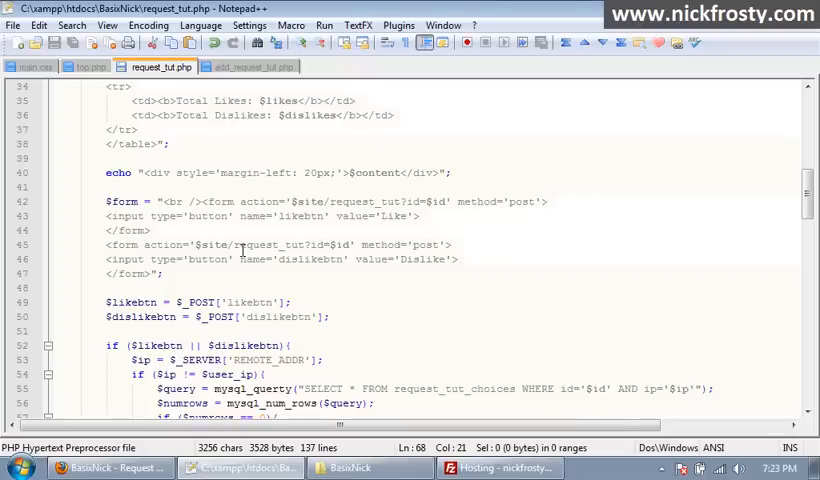
Change the likebtn and dislikebtn inputs from type='button' to type='submit' and go test in Firefox
{"action": "left_click", "coordinate": [110, 468]}
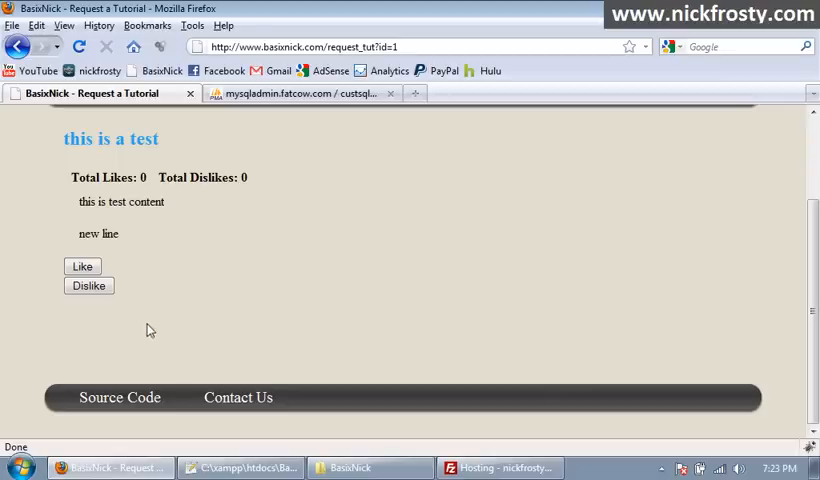
{"action": "left_click", "coordinate": [84, 266]}
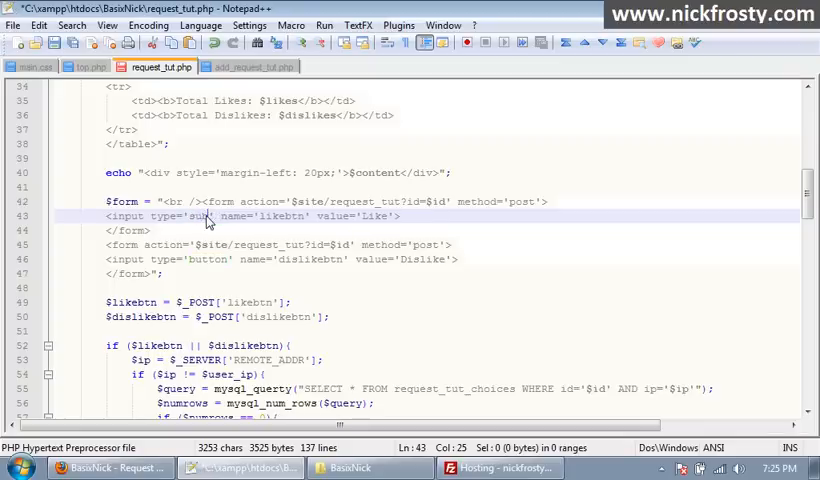
{"action": "double_click", "coordinate": [204, 216]}
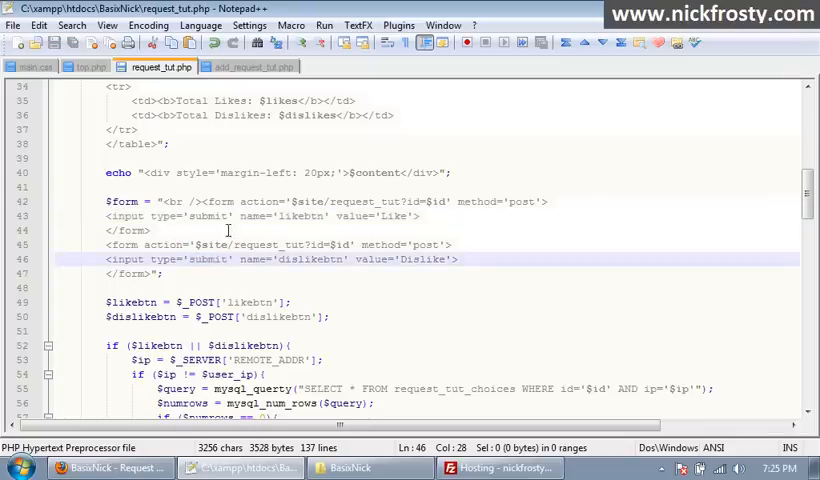
{"action": "left_click", "coordinate": [110, 468]}
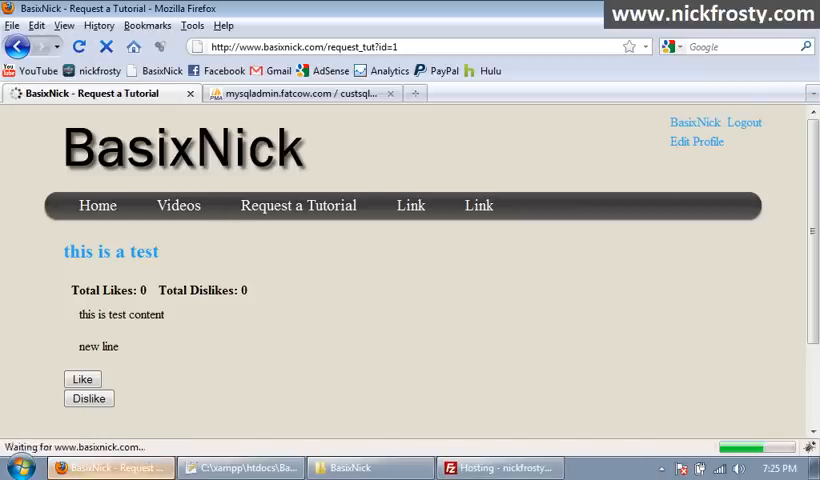
Reload request_tut?id=1, try a Like vote that hits a fatal error on line 55, and return to the code
{"action": "left_click", "coordinate": [82, 380]}
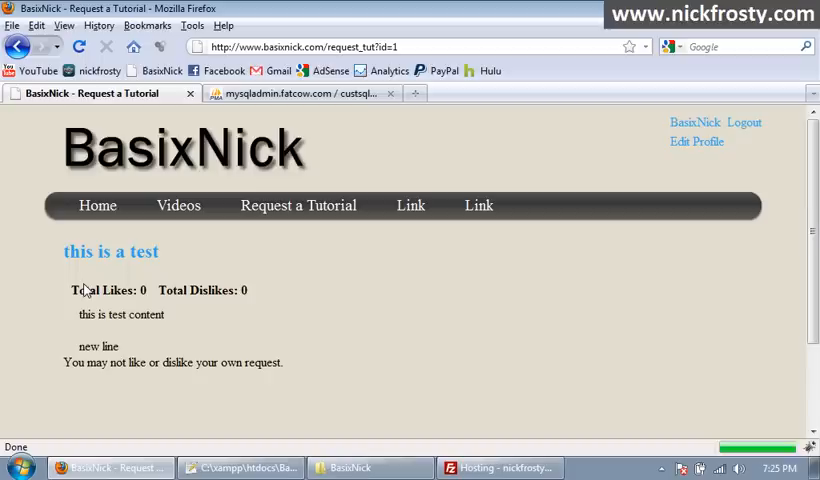
{"action": "left_click_drag", "start_coordinate": [64, 362], "coordinate": [128, 362]}
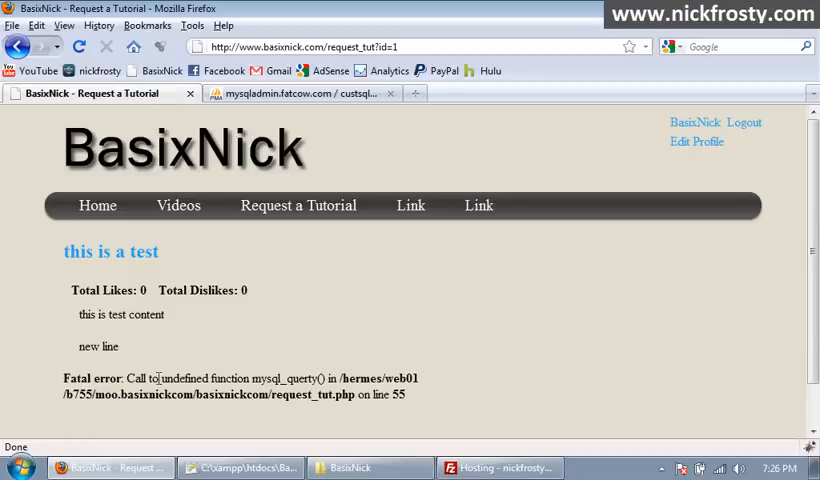
{"action": "left_click", "coordinate": [240, 468]}
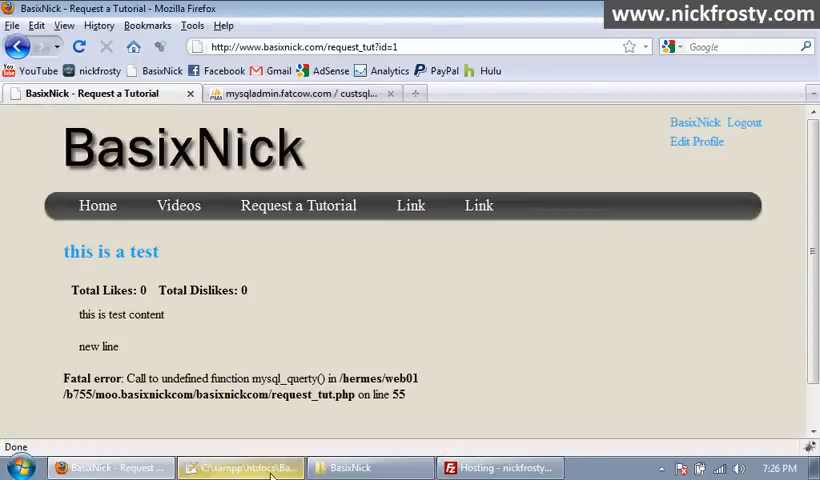
{"action": "left_click", "coordinate": [240, 468]}
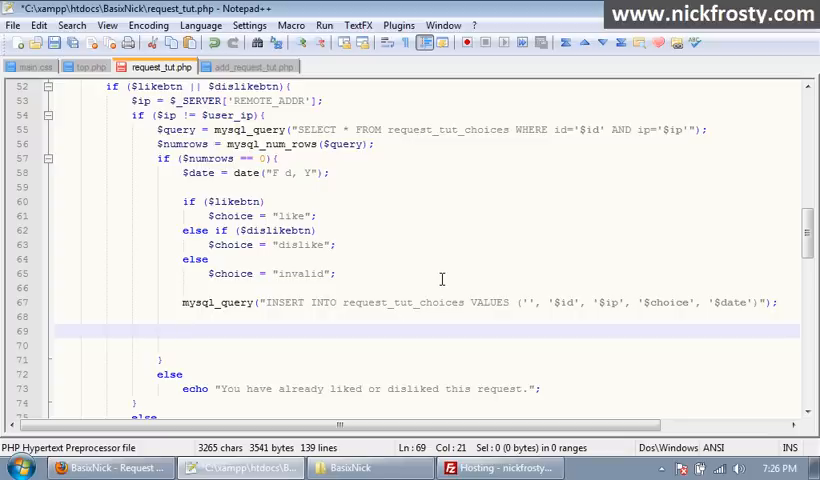
Begin a second mysql_query line with UPDATE request_tut SET likes= after the INSERT
{"action": "type", "text": "mysql_query();"}
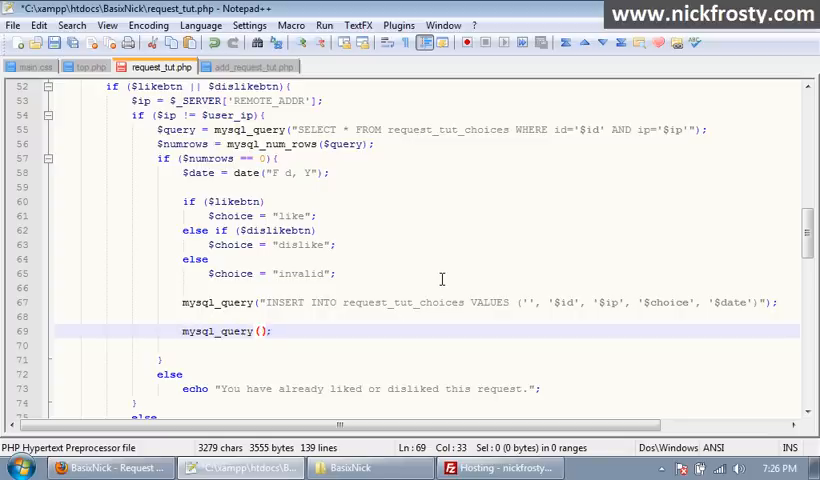
{"action": "type", "text": "\"\""}
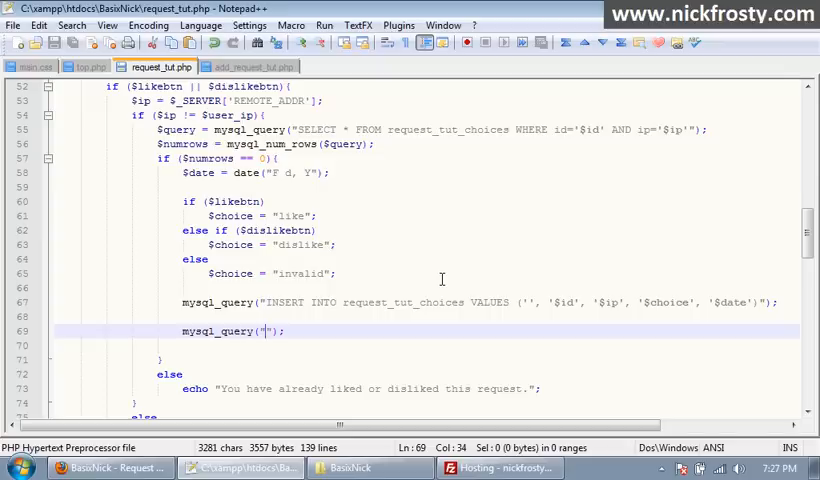
{"action": "type", "text": "UPDATE"}
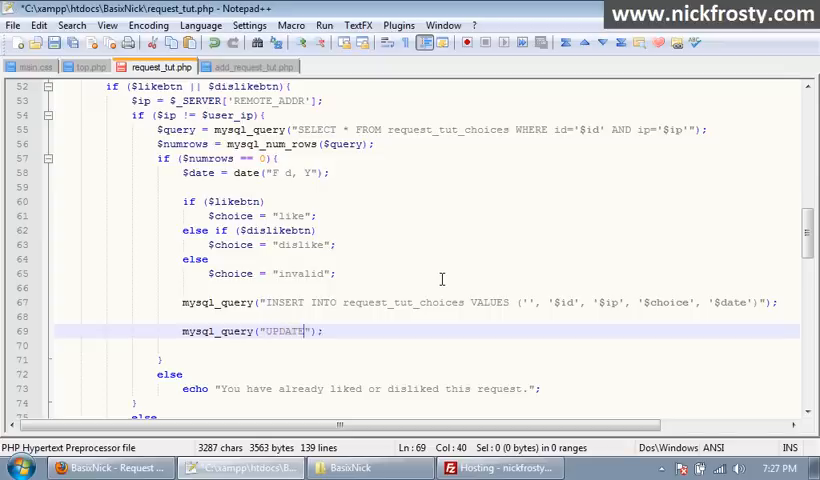
{"action": "type", "text": "s"}
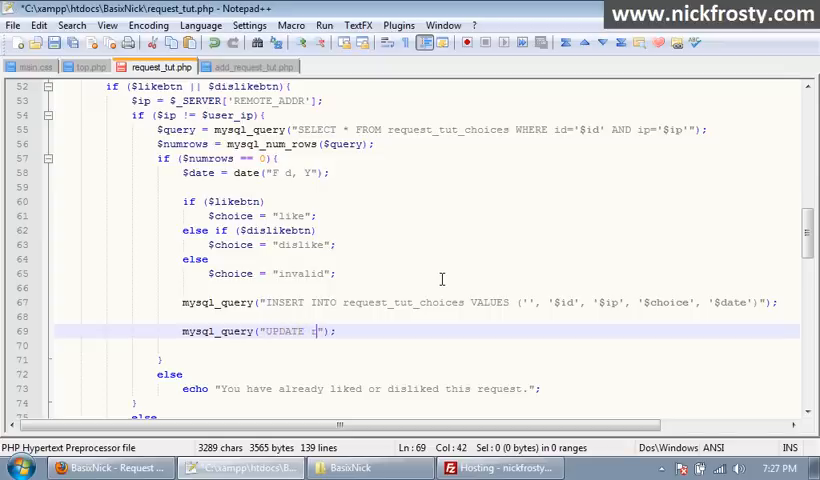
{"action": "type", "text": "request_tut SET"}
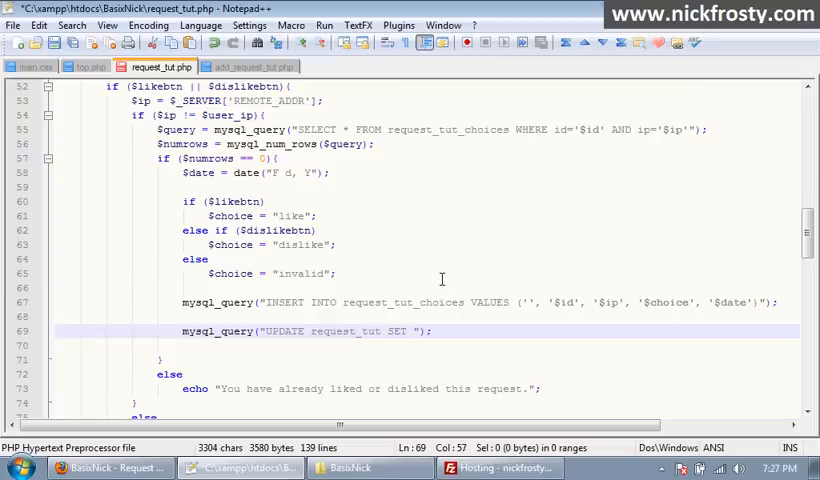
{"action": "type", "text": "likes='\".."}
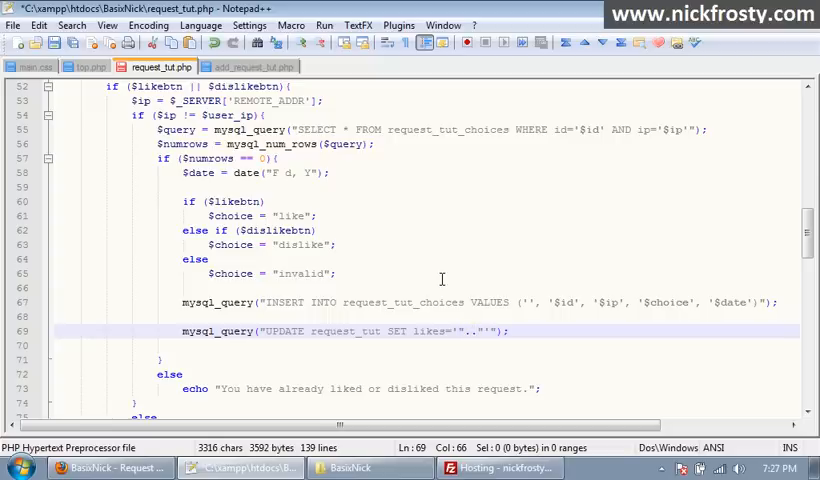
Finish the update with the incremented $likes value WHERE id='$id'
{"action": "type", "text": "$likes+1"}
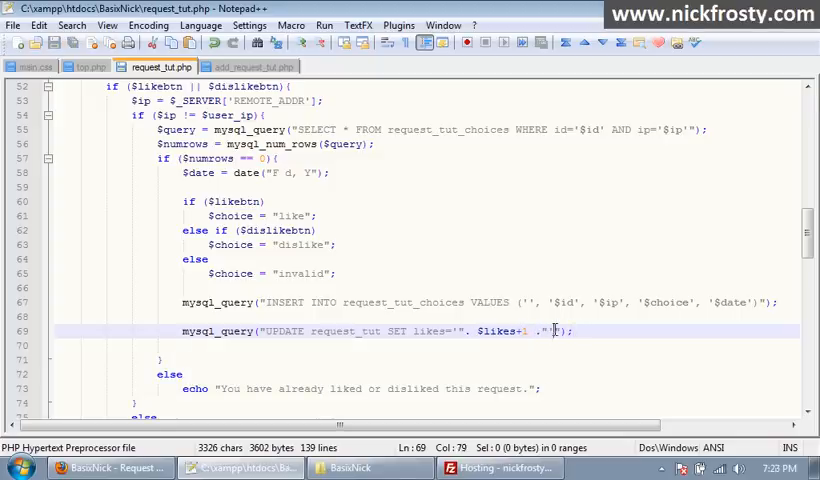
{"action": "type", "text": "WHERE"}
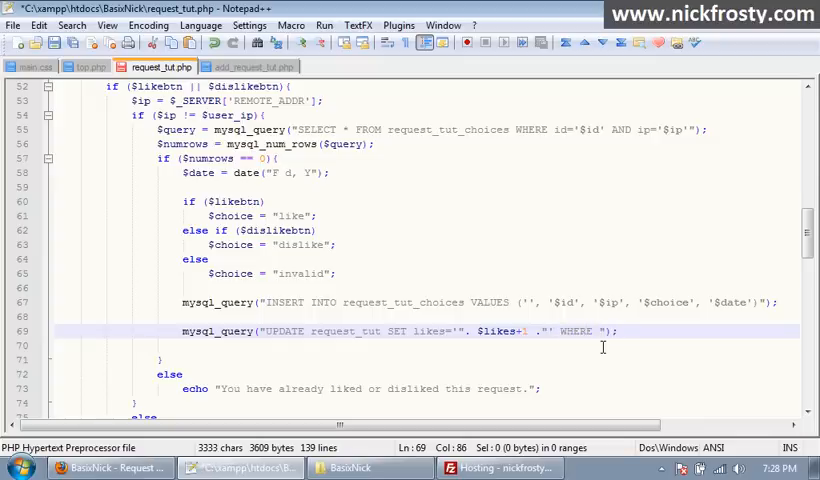
{"action": "type", "text": "id='$'"}
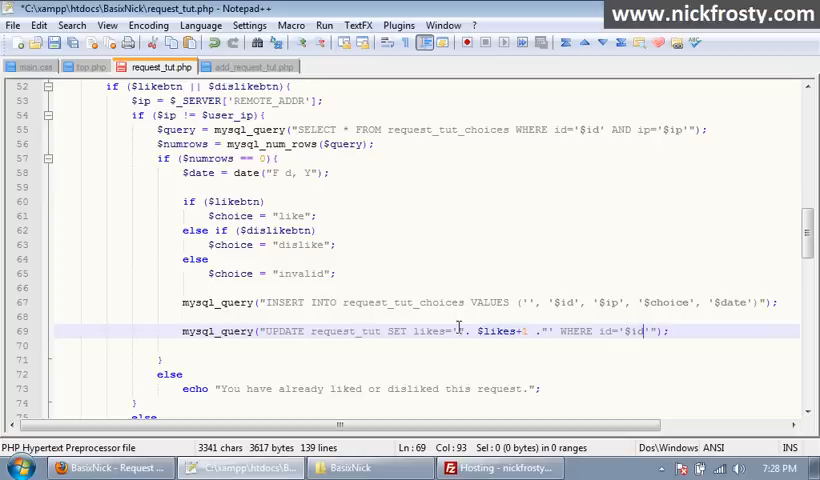
{"action": "double_click", "coordinate": [432, 332]}
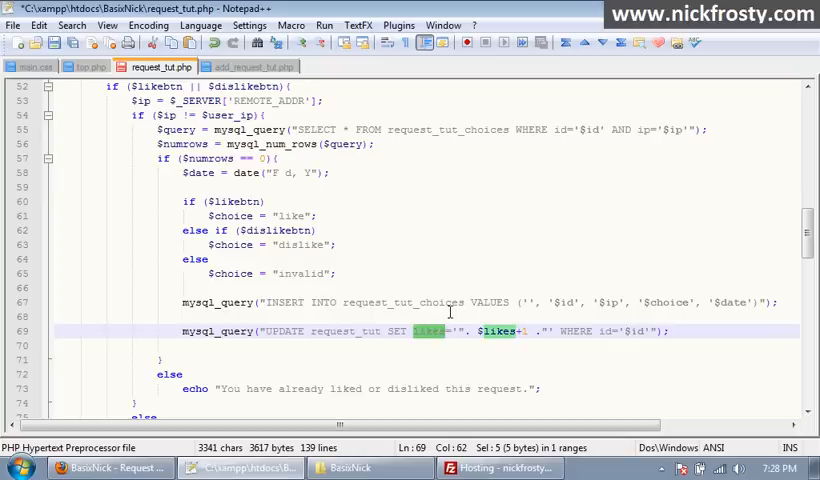
{"action": "mouse_move", "coordinate": [226, 192]}
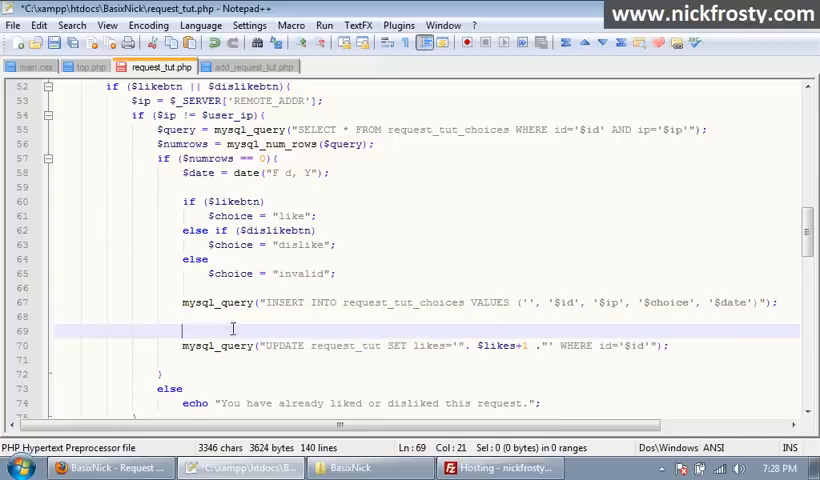
Wrap the likes UPDATE in if ($choice == "like") and add an else if "dislike" branch updating dislikes
{"action": "type", "text": "if"}
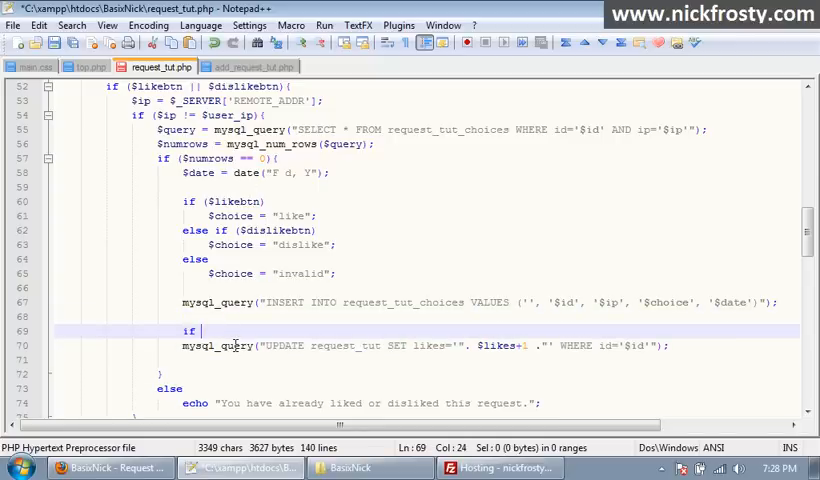
{"action": "type", "text": "()"}
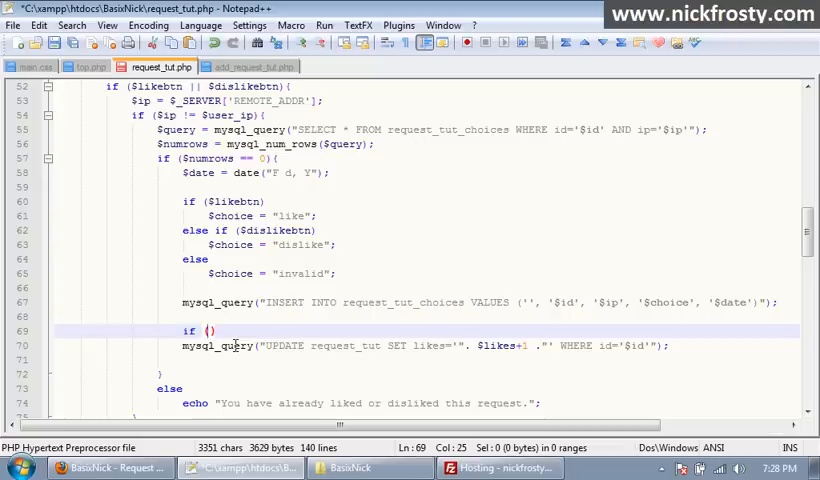
{"action": "type", "text": "$choice == \""}
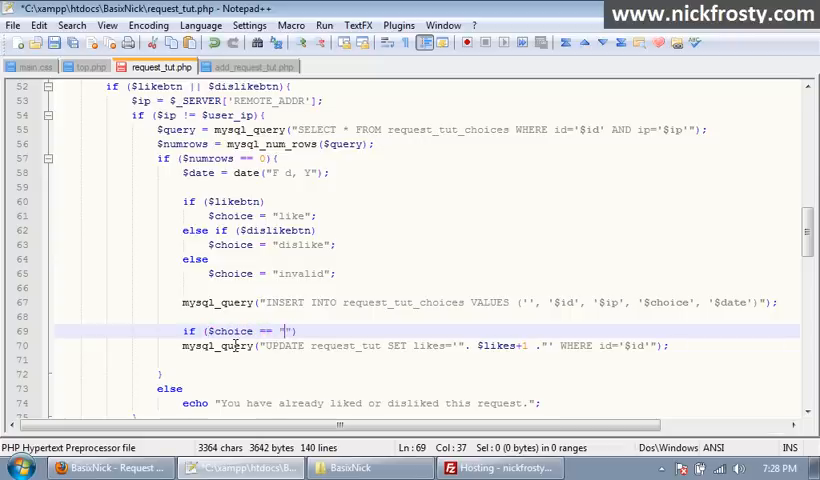
{"action": "type", "text": "like"}
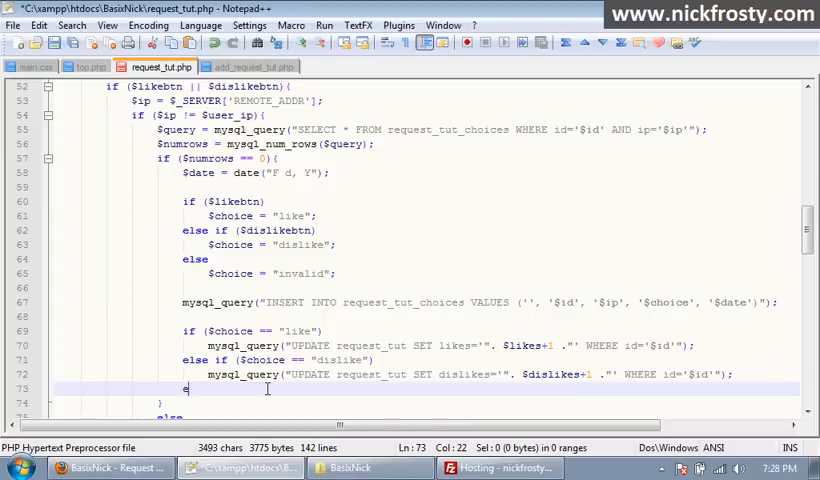
{"action": "type", "text": "lse"}
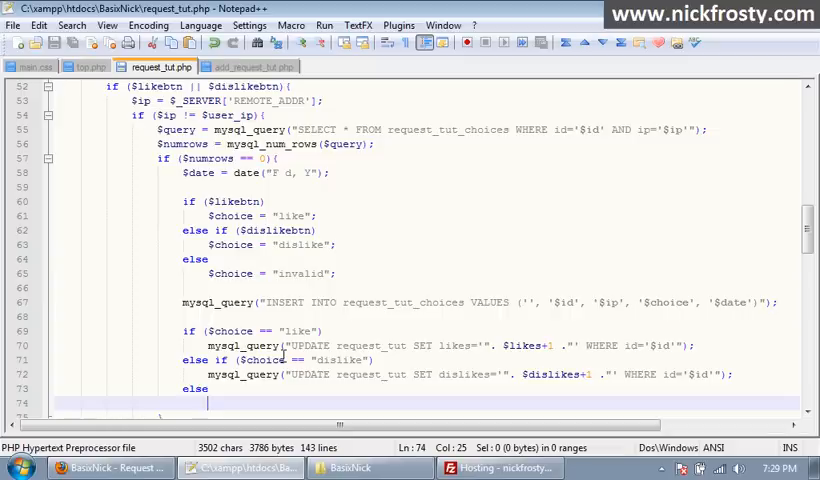
{"action": "mouse_move", "coordinate": [392, 292]}
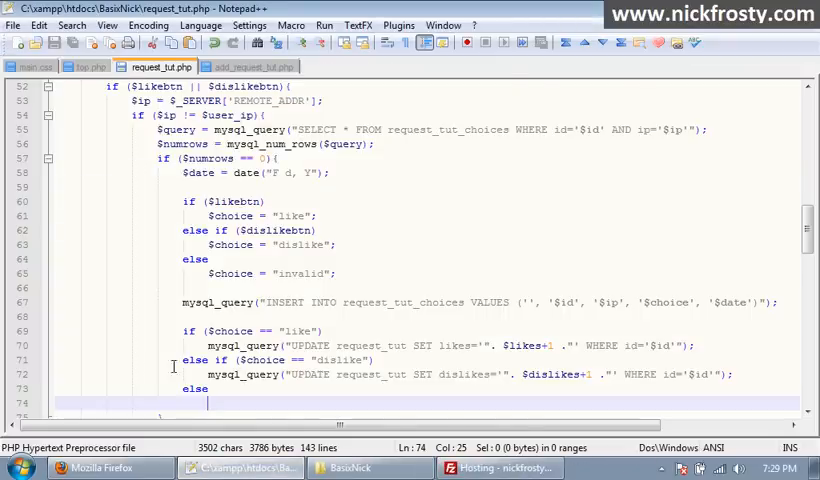
Add a final else echo ""; branch after the dislike update
{"action": "scroll", "scroll_direction": "down", "scroll_amount": 3}
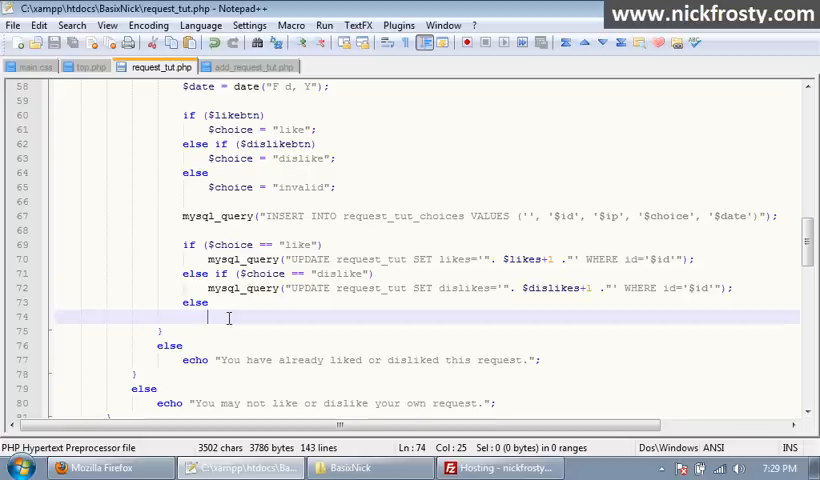
{"action": "type", "text": "e"}
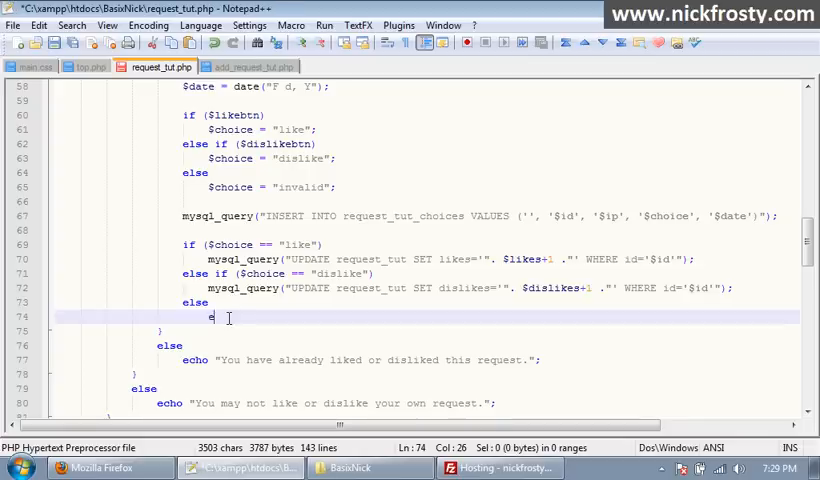
{"action": "type", "text": "cho \"\";"}
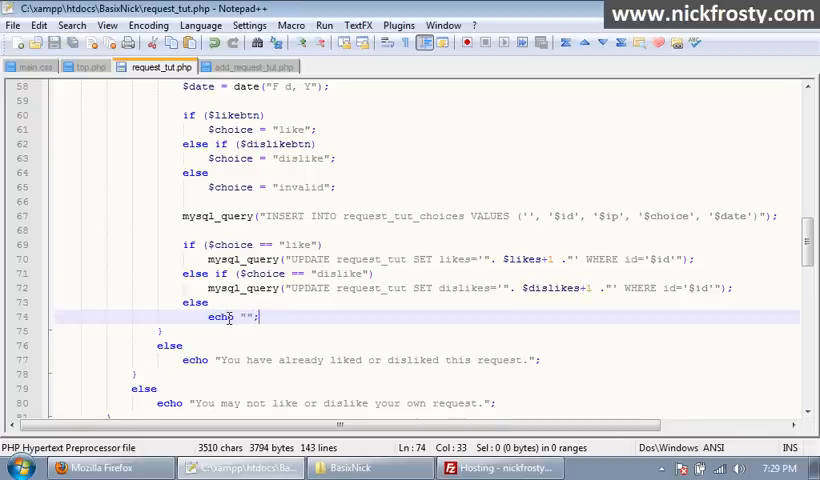
{"action": "mouse_move", "coordinate": [438, 350]}
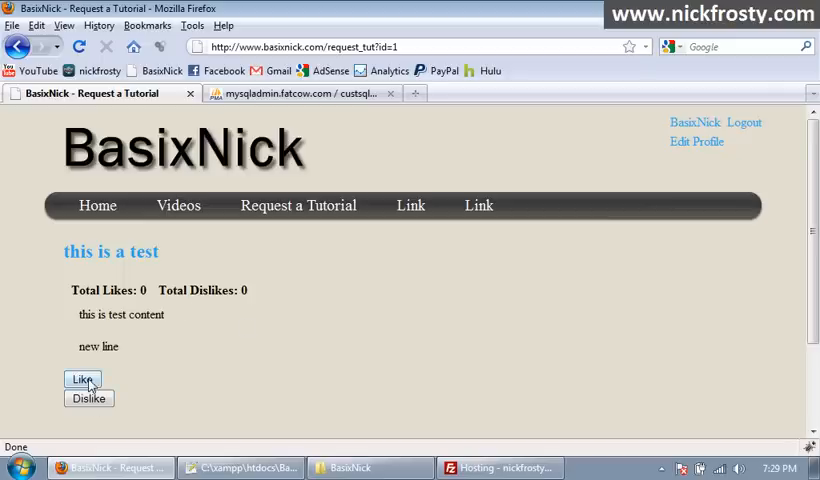
Cast a Like vote that reports an existing vote, check request_tut's likes/dislikes columns in phpMyAdmin, and return to the PHP
{"action": "left_click", "coordinate": [82, 380]}
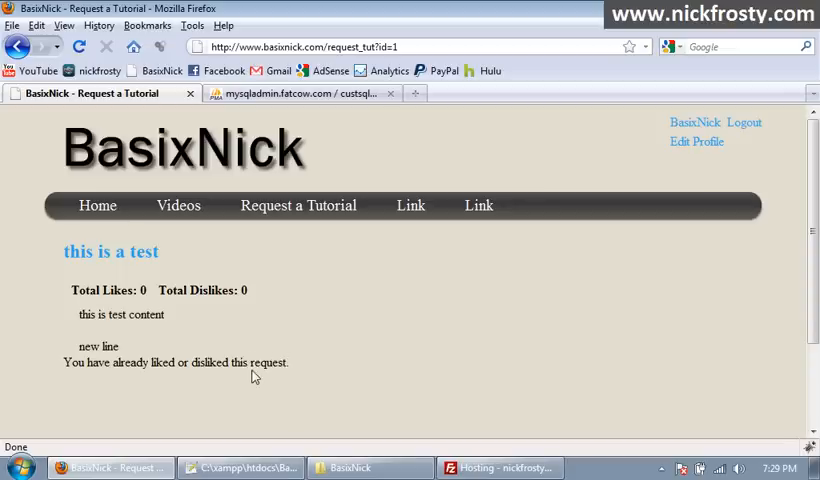
{"action": "left_click", "coordinate": [344, 46]}
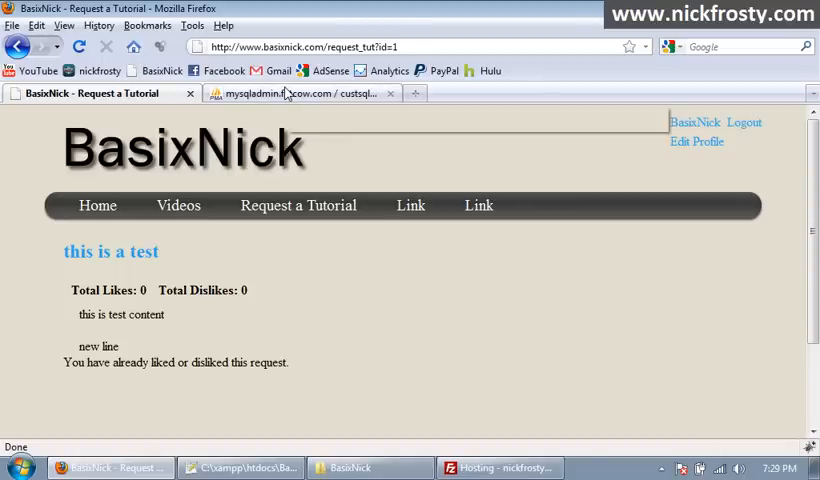
{"action": "left_click", "coordinate": [300, 92]}
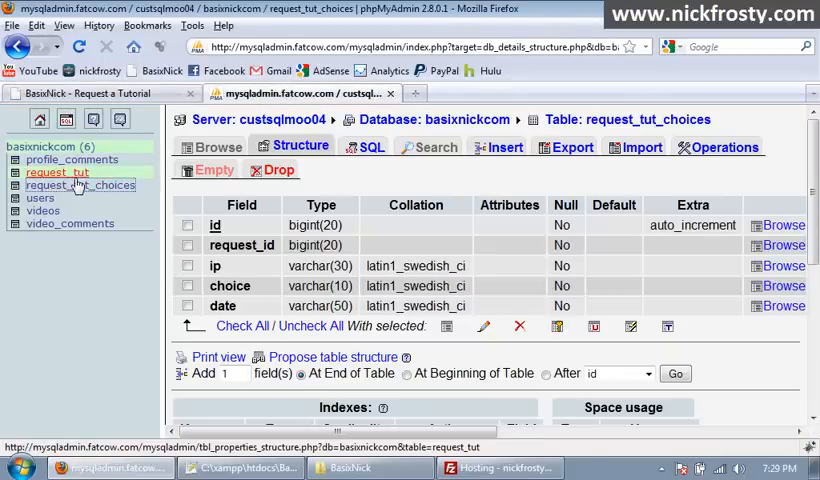
{"action": "left_click", "coordinate": [58, 172]}
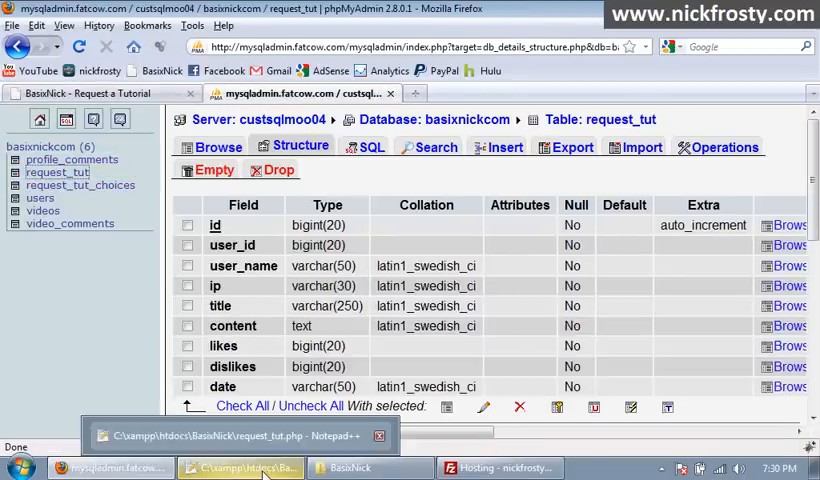
{"action": "left_click", "coordinate": [240, 468]}
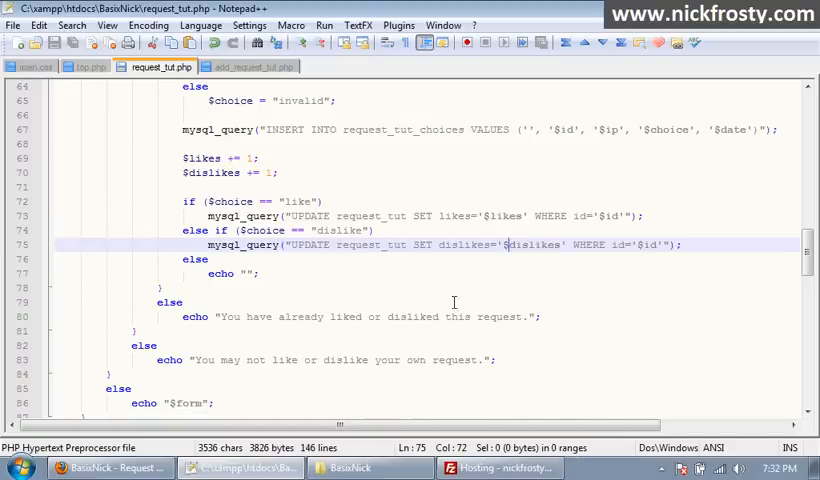
Add $likes += 1; and $dislikes += 1; so the UPDATE queries store the incremented counts
{"action": "double_click", "coordinate": [500, 216]}
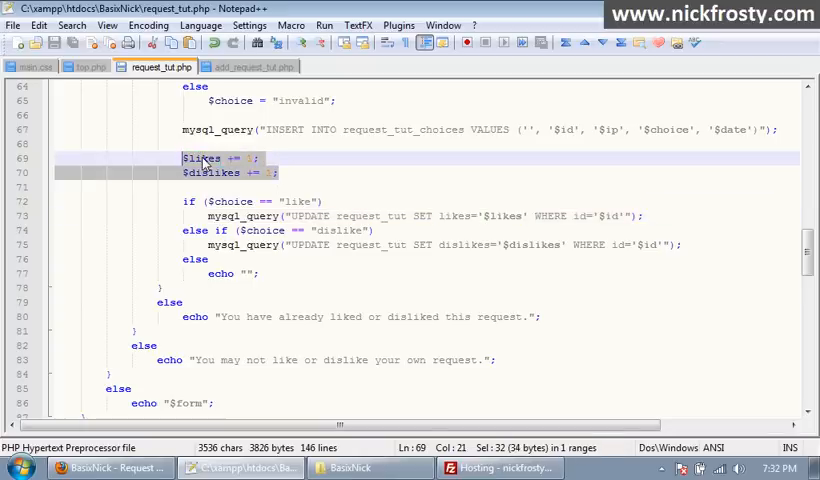
{"action": "mouse_move", "coordinate": [278, 164]}
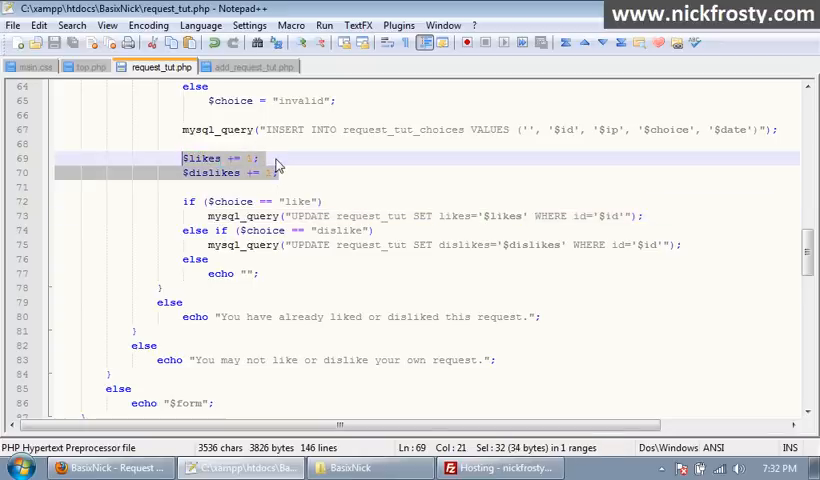
{"action": "mouse_move", "coordinate": [278, 168]}
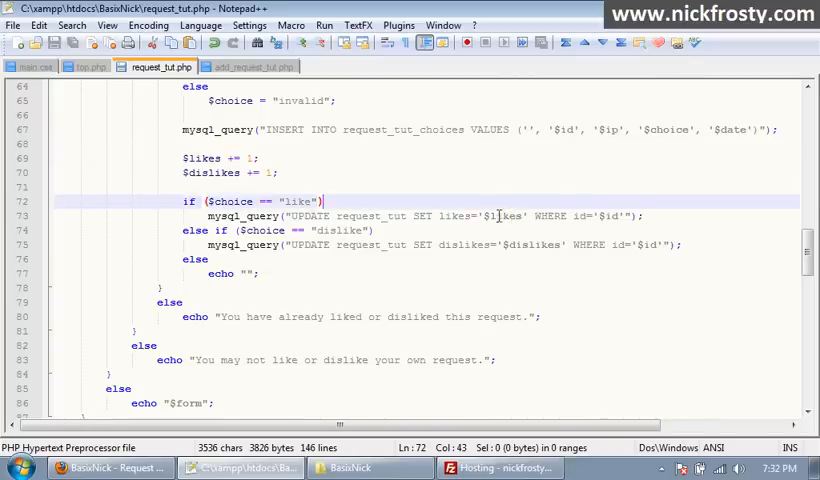
{"action": "left_click", "coordinate": [110, 468]}
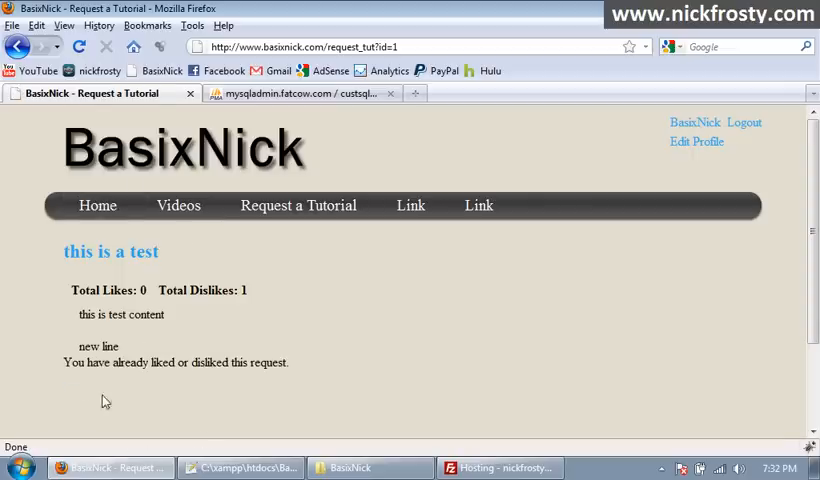
{"action": "mouse_move", "coordinate": [410, 204]}
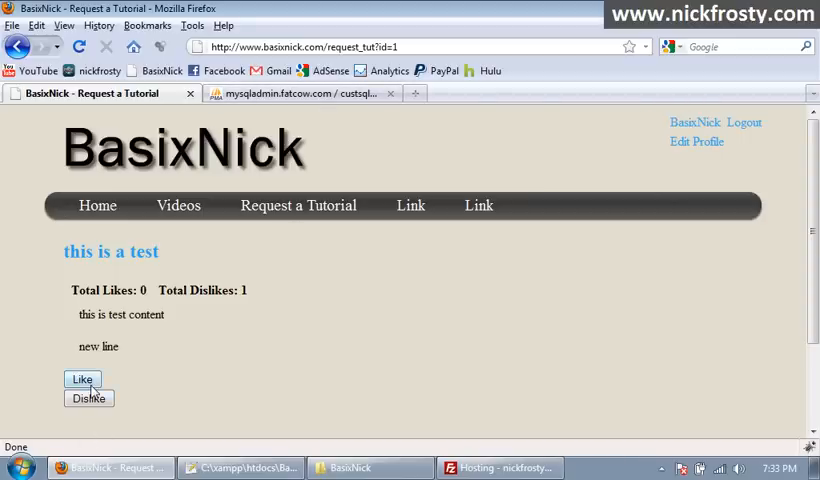
Cast a dislike on the test request, see 1 like and 1 dislike, and return to request_tut.php
{"action": "double_click", "coordinate": [104, 290]}
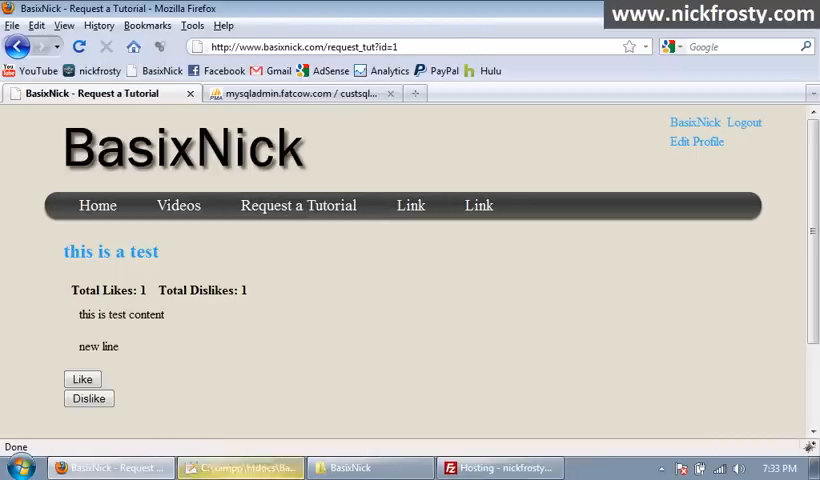
{"action": "left_click", "coordinate": [238, 468]}
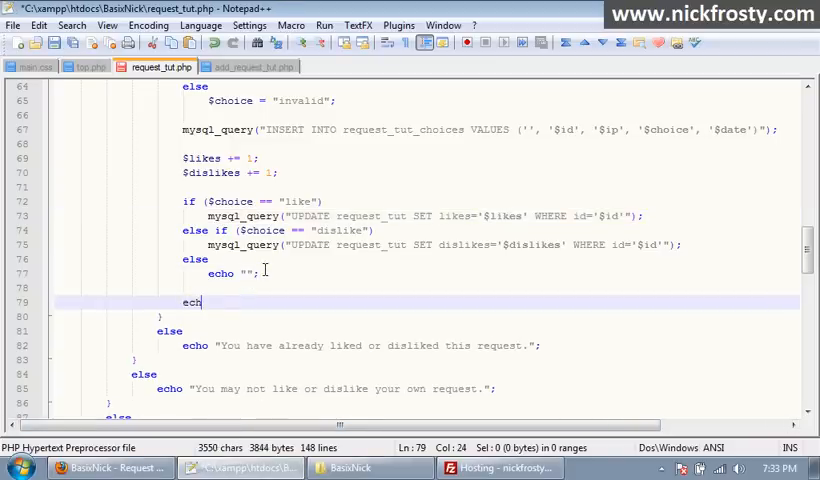
Add echo "You have chosen $choice"; after the vote update block
{"action": "type", "text": "o \"\";"}
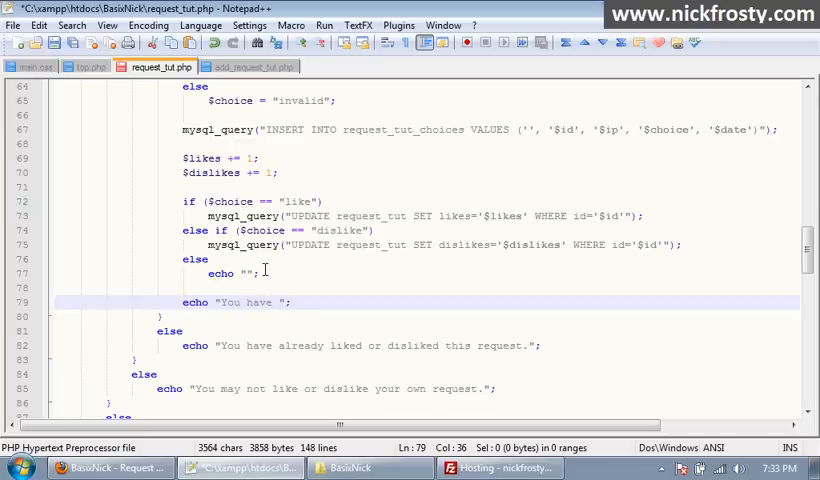
{"action": "type", "text": "$cho"}
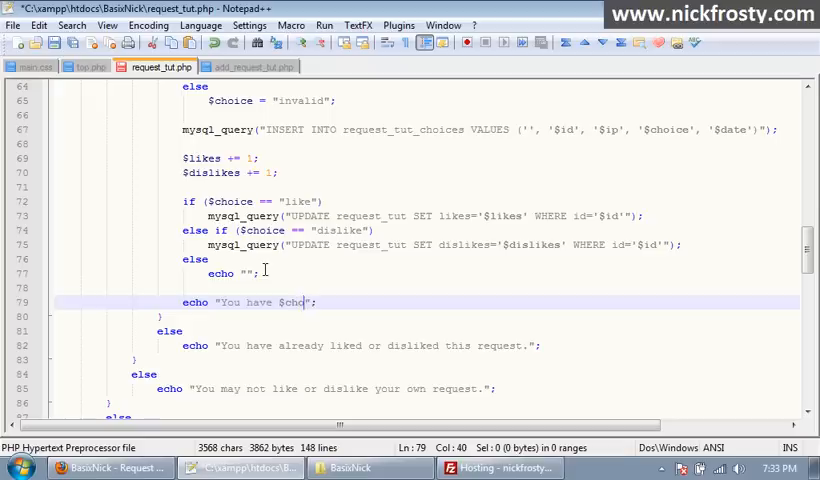
{"action": "type", "text": "ice"}
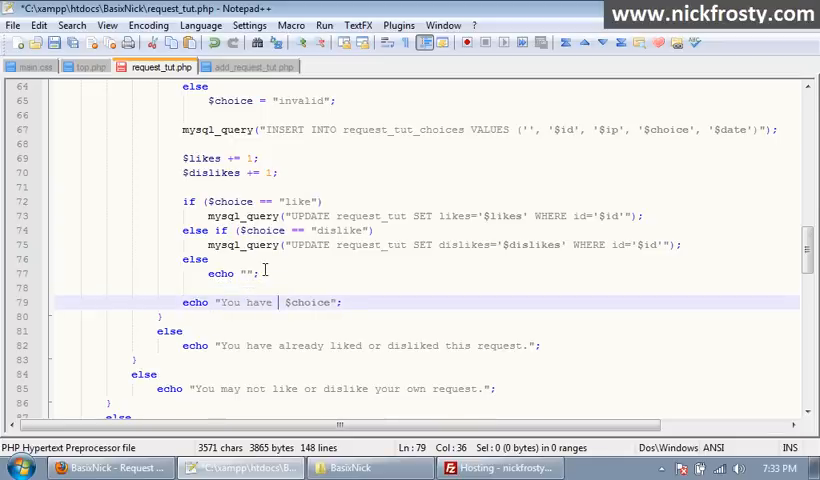
{"action": "type", "text": "chosen"}
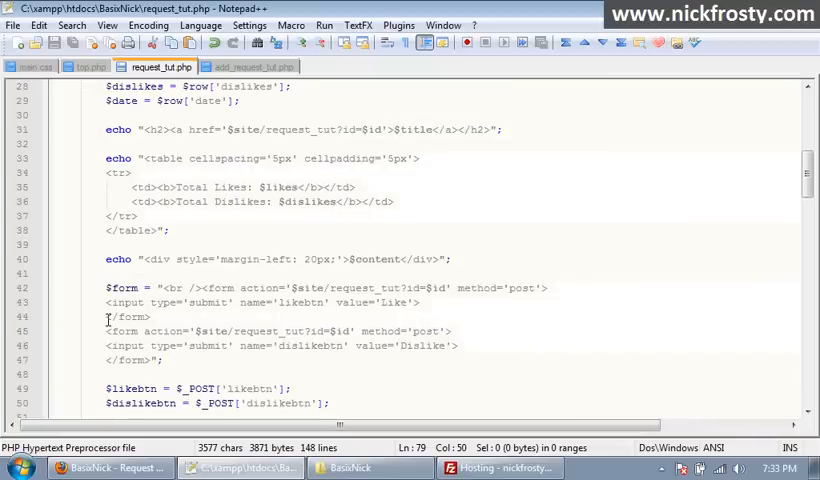
Review the like and dislike form code further up in request_tut.php
{"action": "left_click", "coordinate": [108, 316]}
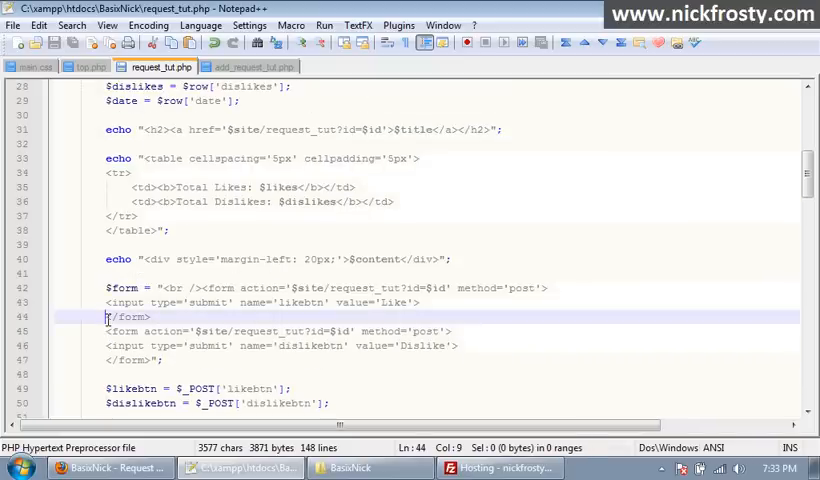
{"action": "scroll", "scroll_direction": "down", "scroll_amount": 3}
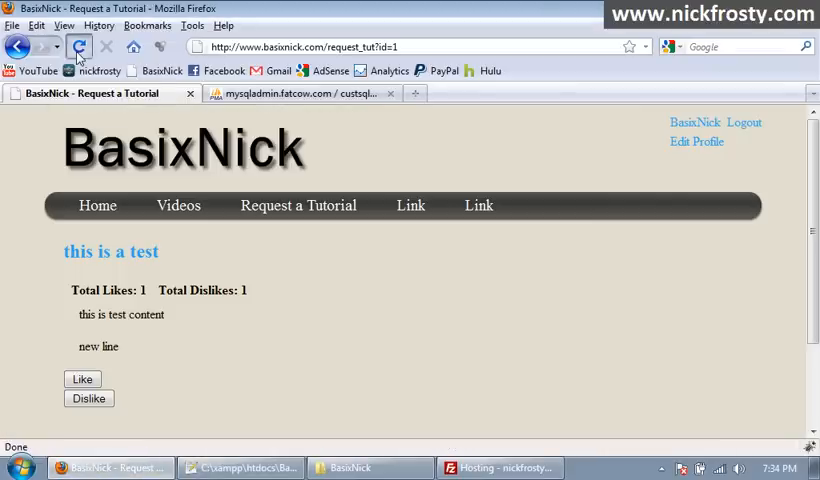
Reload request_tut?id=1 and vote Dislike repeatedly, getting "You have chosen dislike" as dislikes reach 4
{"action": "left_click", "coordinate": [80, 48]}
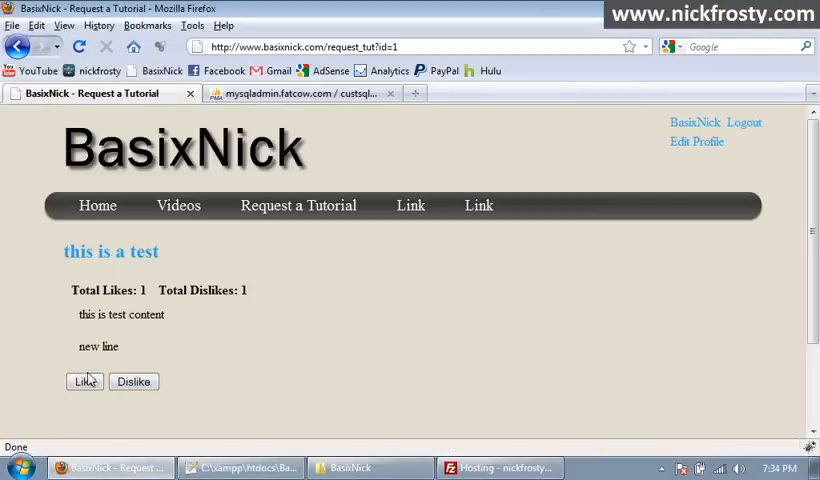
{"action": "left_click", "coordinate": [132, 380]}
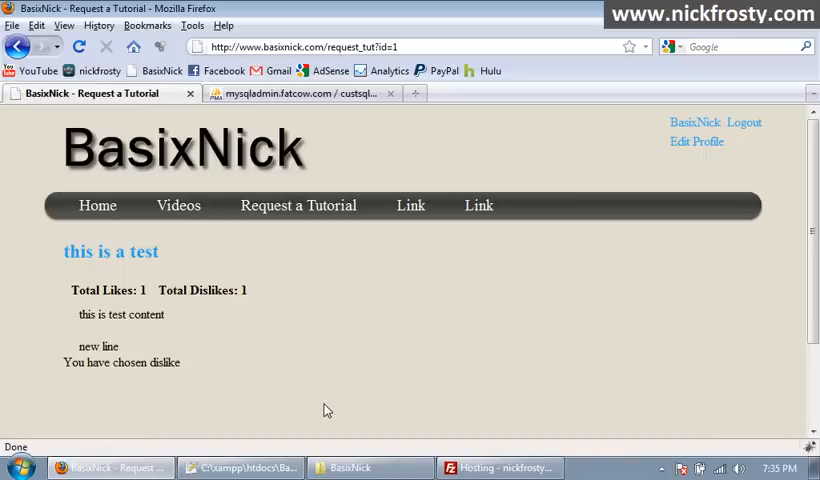
{"action": "mouse_move", "coordinate": [212, 336]}
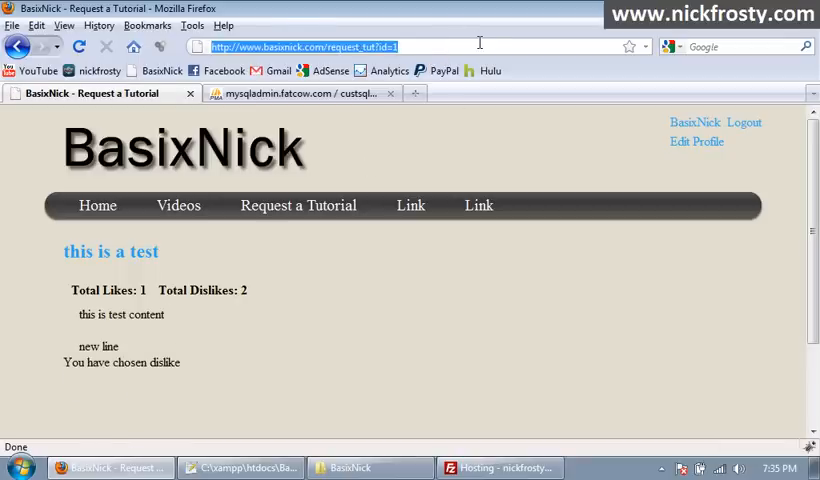
{"action": "left_click", "coordinate": [132, 382]}
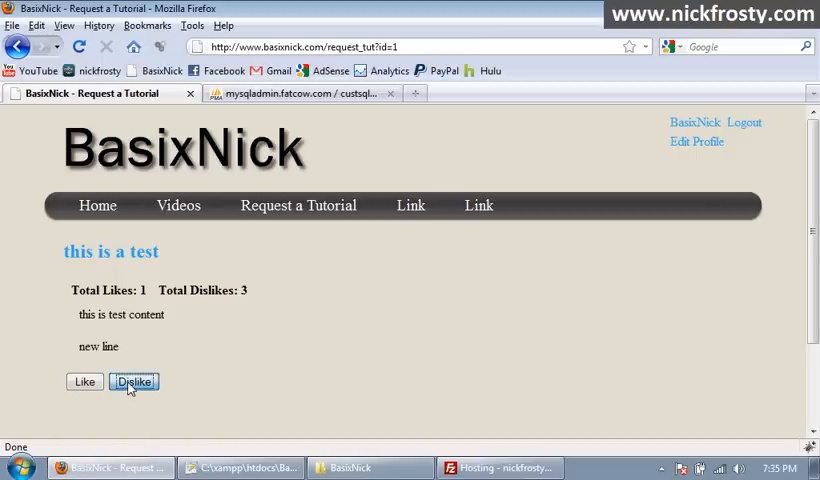
{"action": "left_click", "coordinate": [132, 380]}
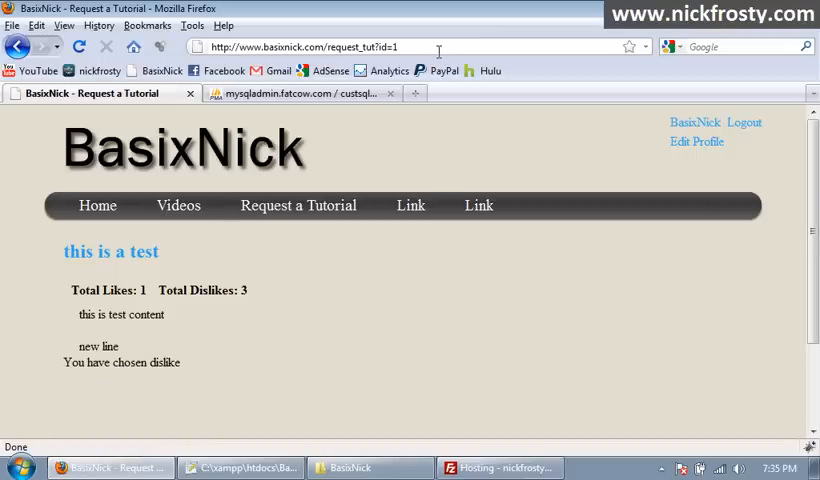
{"action": "left_click", "coordinate": [132, 380]}
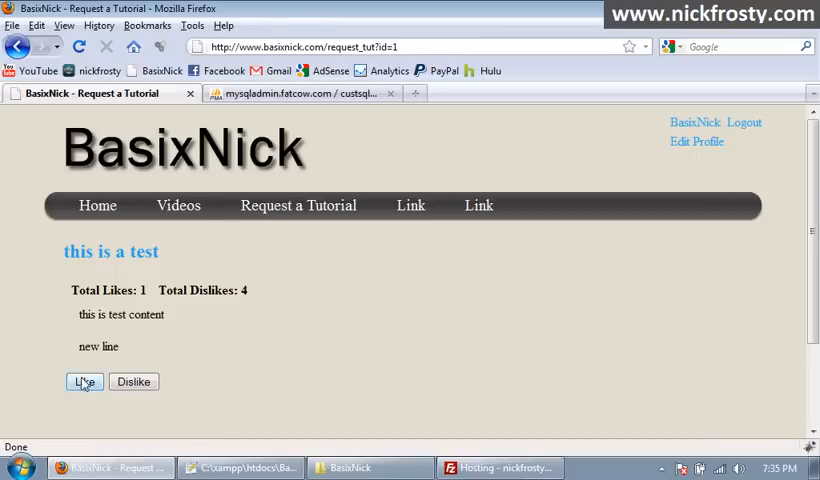
{"action": "left_click", "coordinate": [84, 382]}
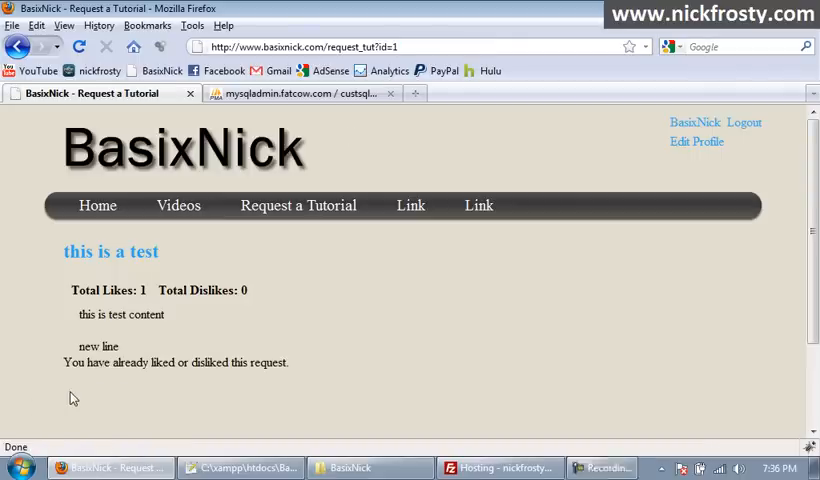
{"action": "mouse_move", "coordinate": [392, 348]}
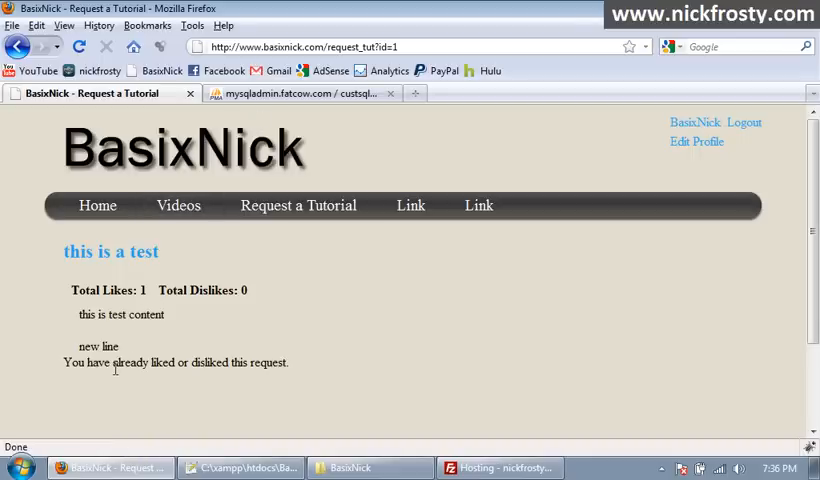
See the repeat vote refused with the already-voted message and go to the tutorial requests list
{"action": "left_click", "coordinate": [300, 48]}
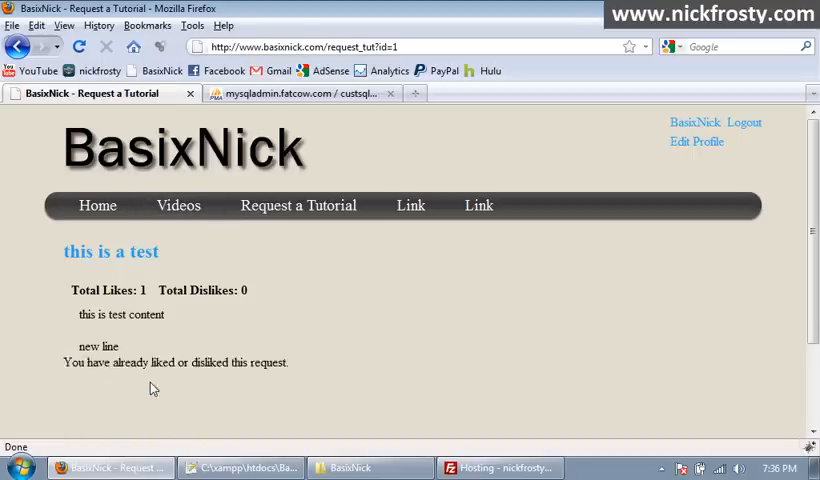
{"action": "mouse_move", "coordinate": [168, 288]}
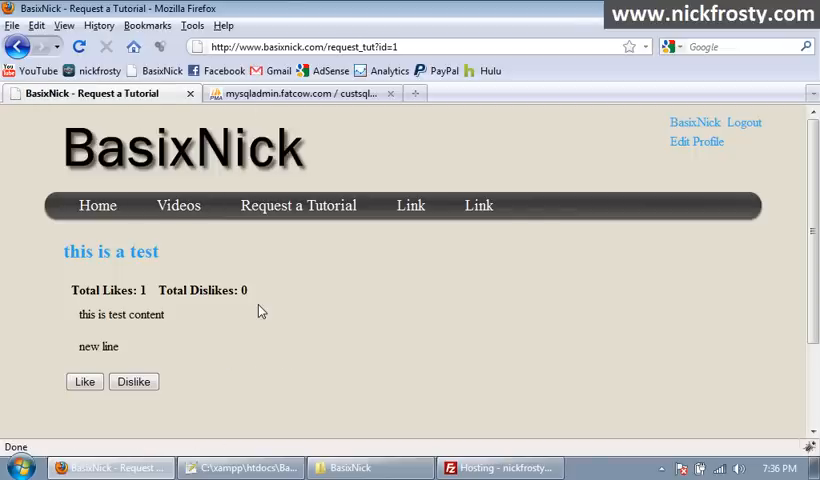
{"action": "scroll", "scroll_direction": "down", "scroll_amount": 3}
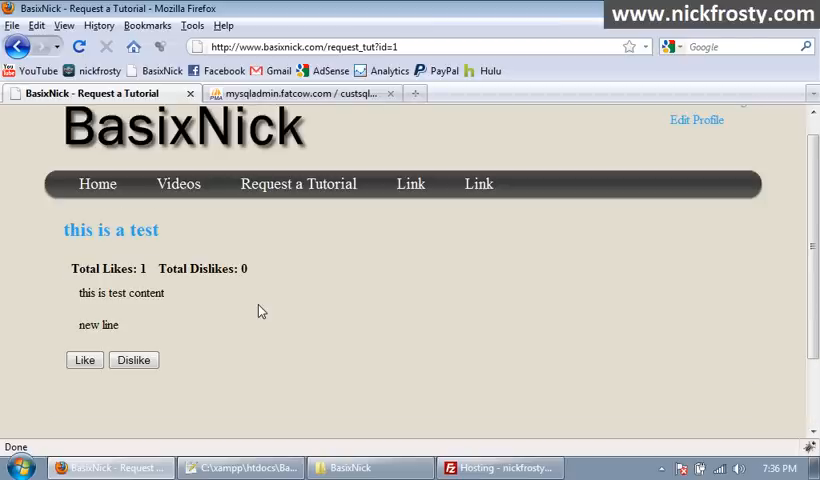
{"action": "mouse_move", "coordinate": [396, 262]}
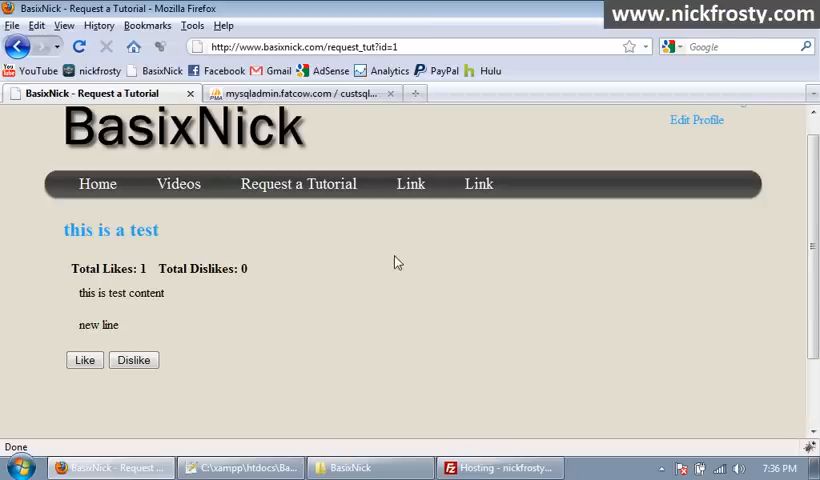
{"action": "mouse_move", "coordinate": [316, 196]}
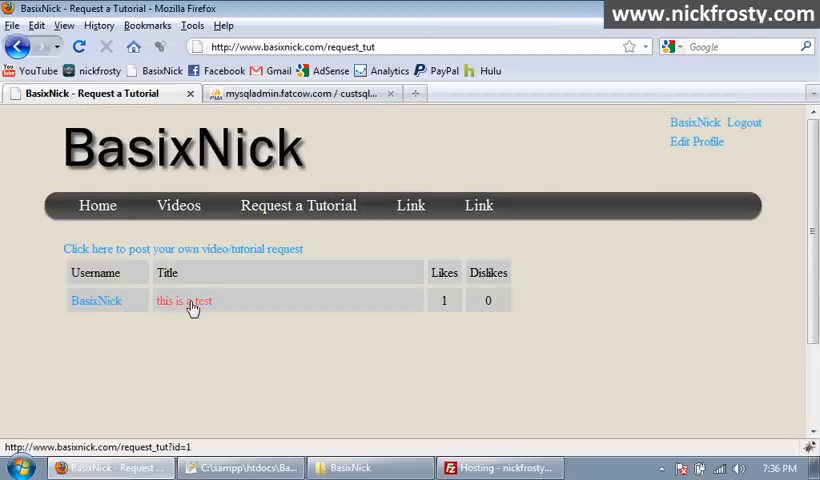
Open the "this is a test" request from the table, showing 1 like and 0 dislikes
{"action": "left_click", "coordinate": [184, 300]}
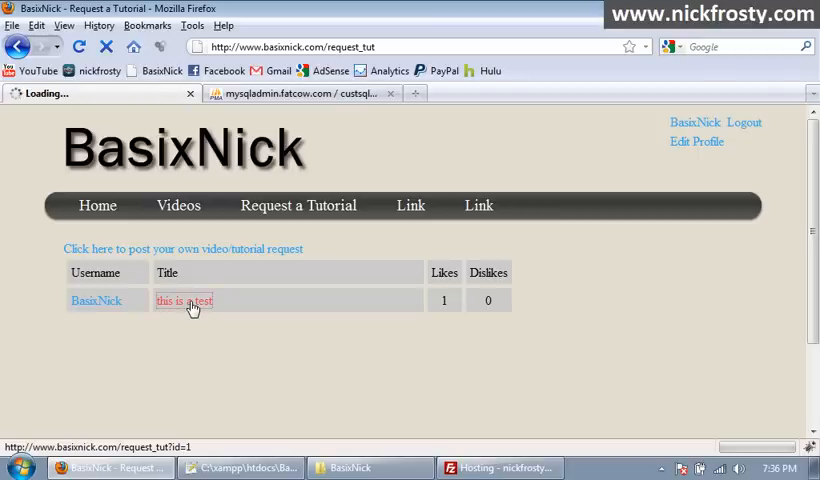
{"action": "left_click", "coordinate": [184, 300]}
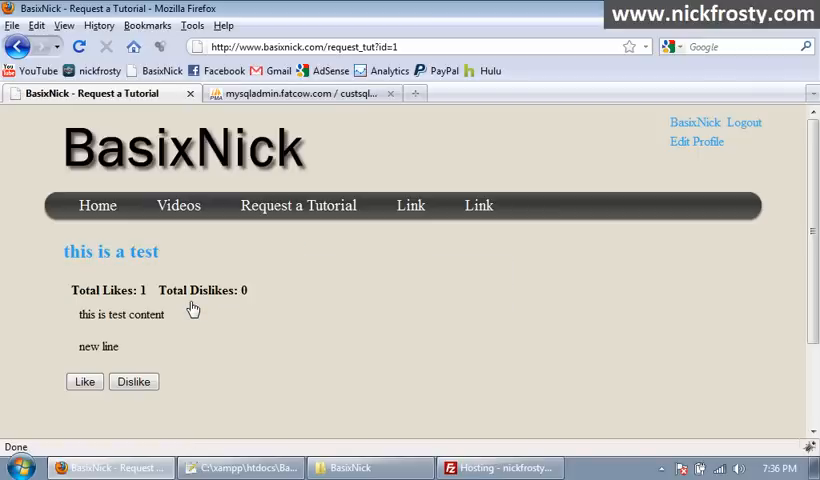
{"action": "mouse_move", "coordinate": [344, 346]}
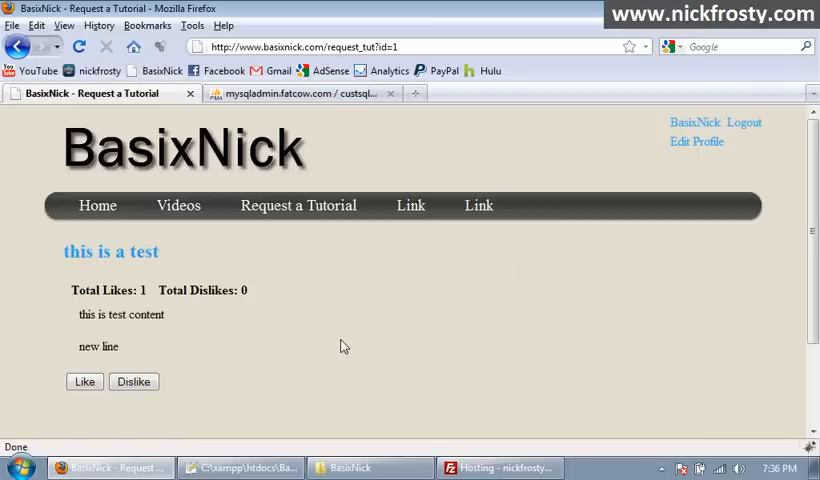